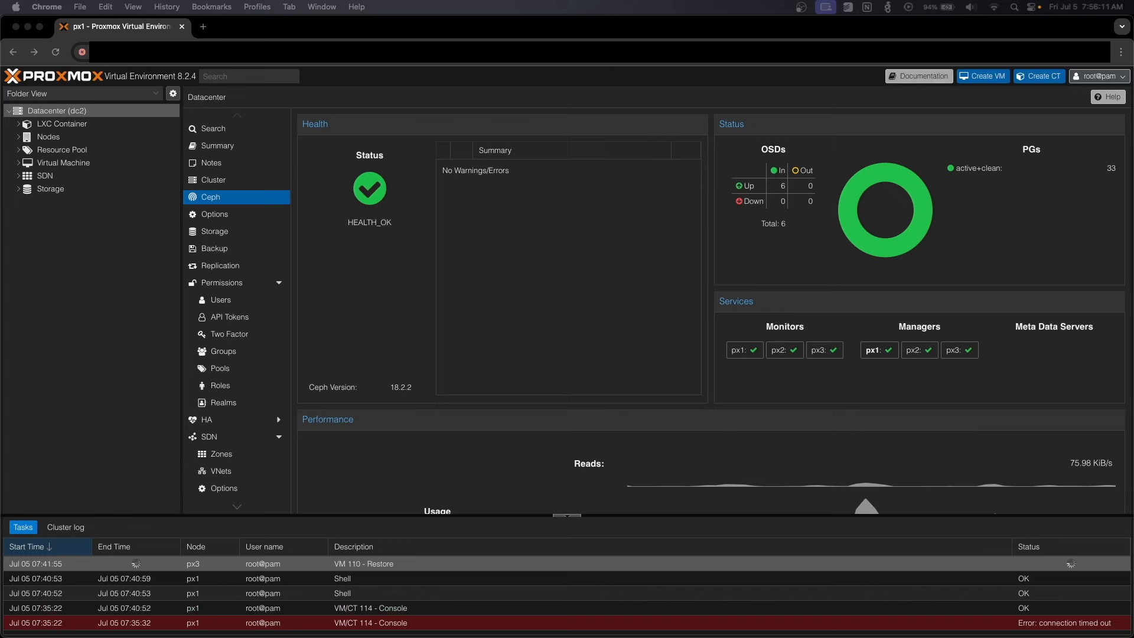
- Begin a new VM vm-ubn10 (ID 11) with the Ubuntu 24.04 server ISO as installation media
click(981, 75)
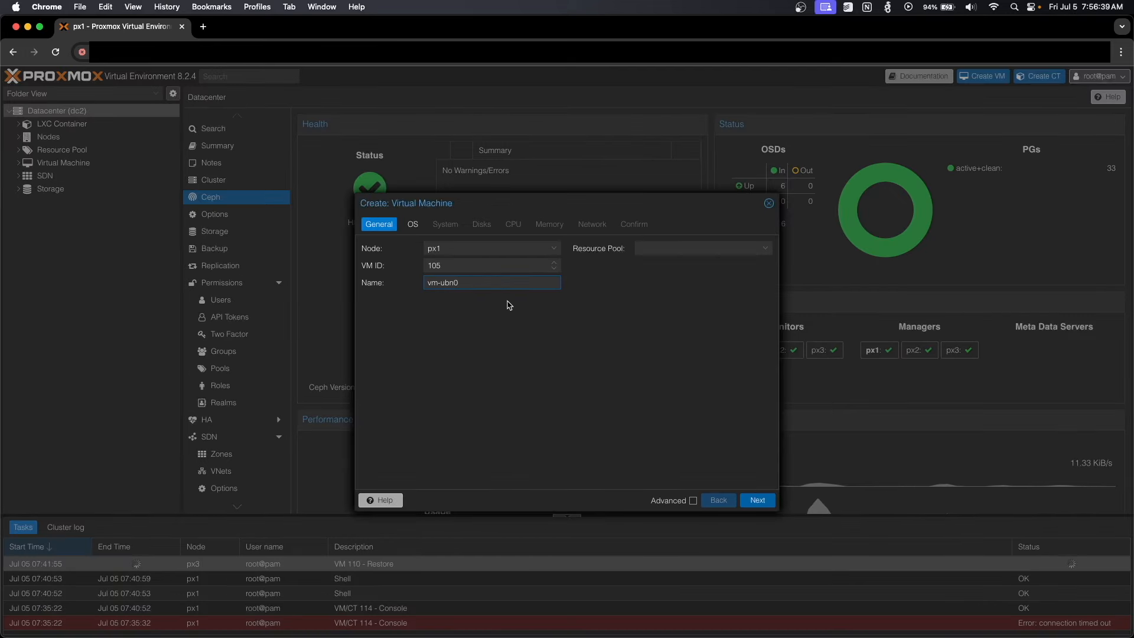
text(11)
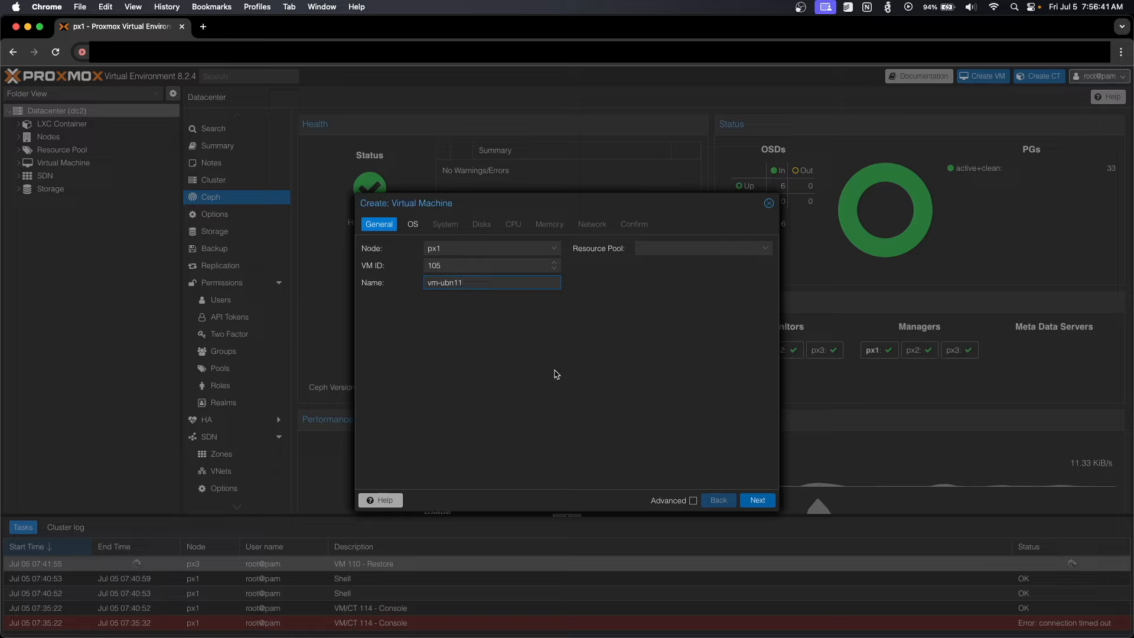
text(vm-ubn10)
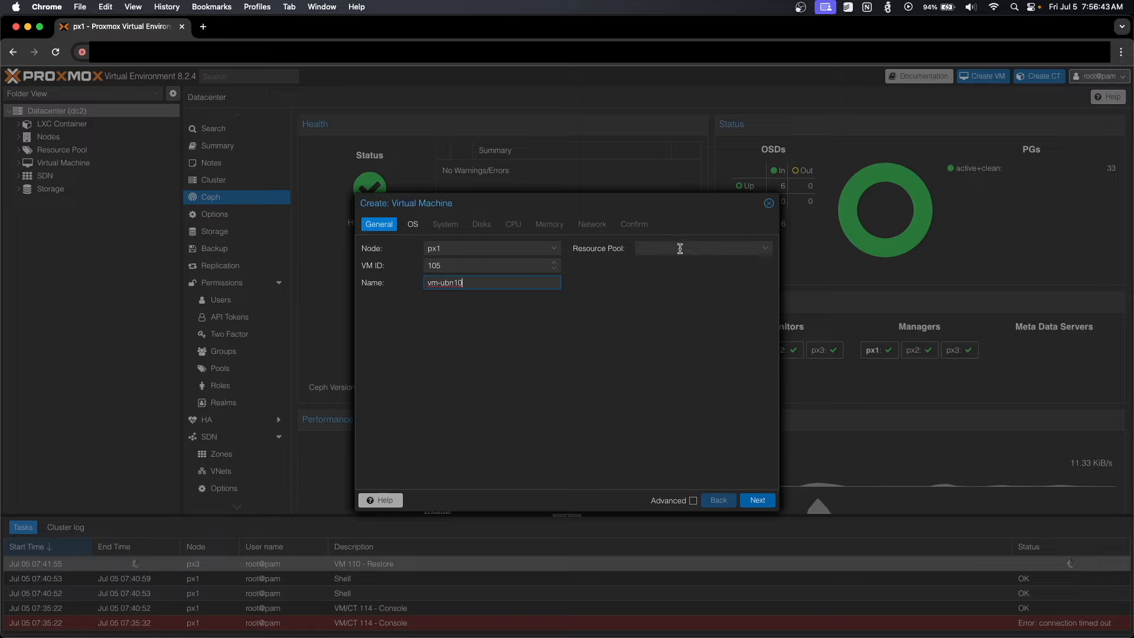
click(756, 499)
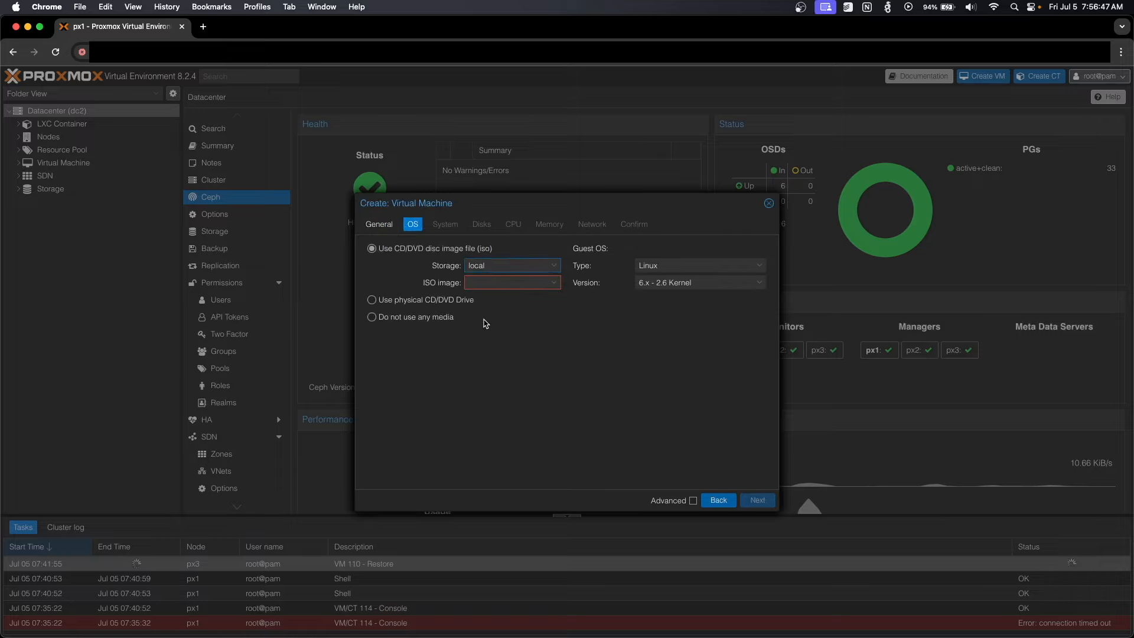
click(512, 282)
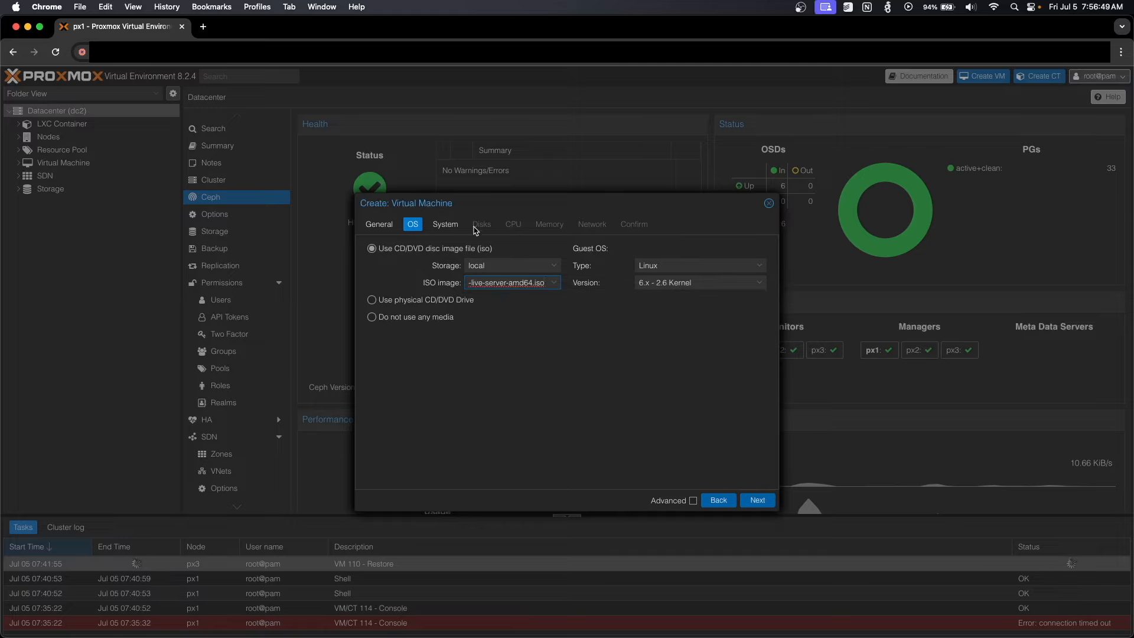
click(446, 223)
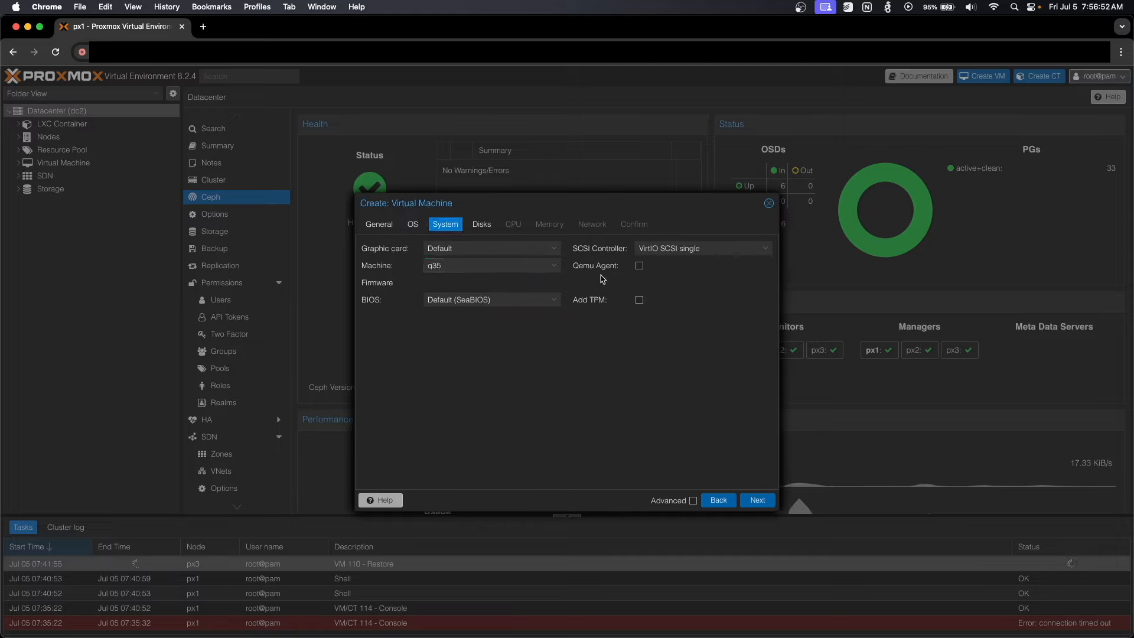
- Give vm-ubn10 a 64 GB disk, 2 cores, 4192 MB memory and VLAN 70, reaching the summary
click(481, 225)
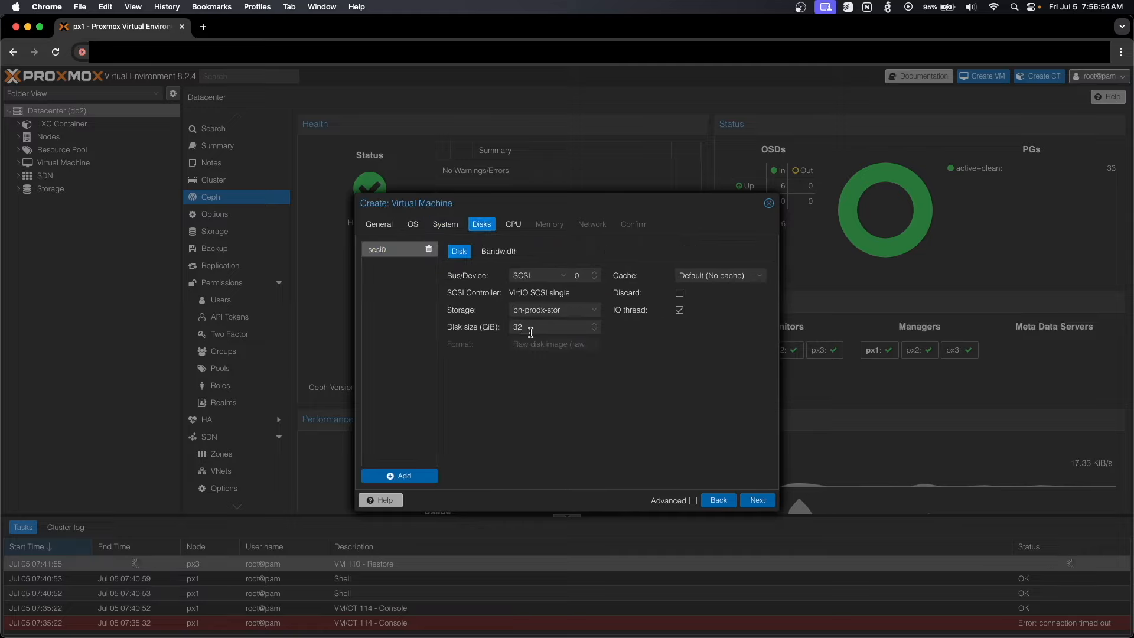
text(64)
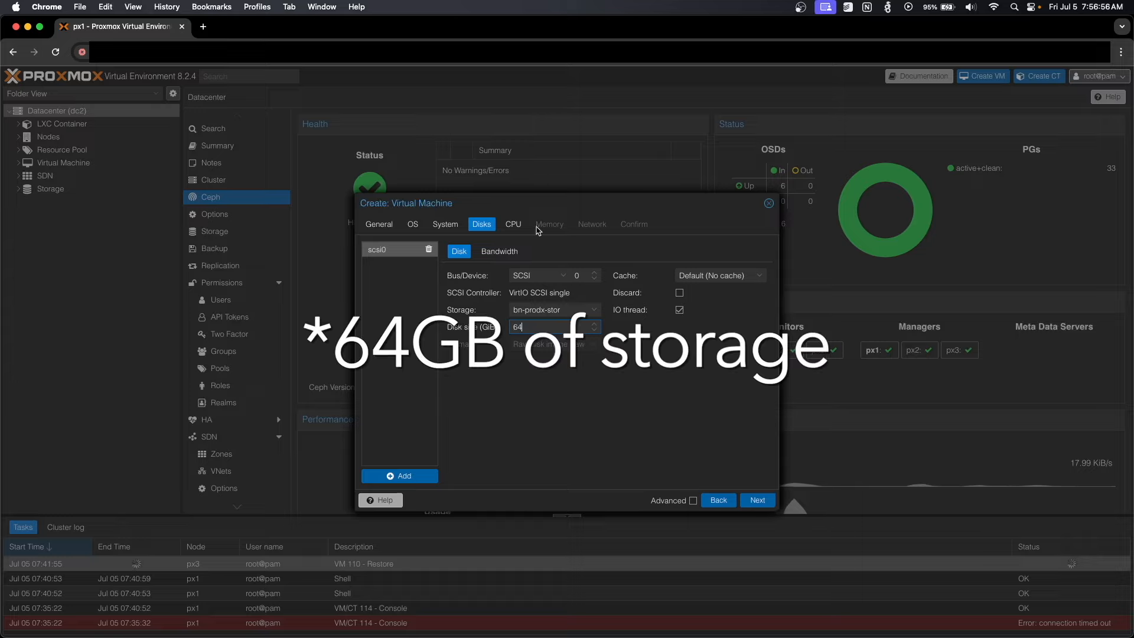
click(512, 225)
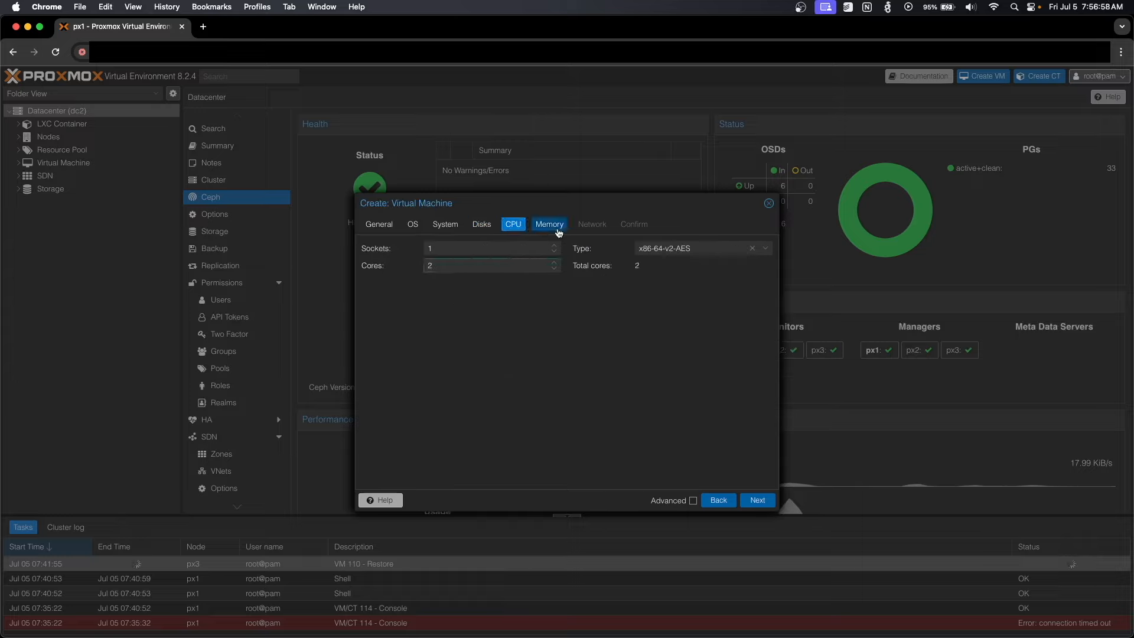
click(550, 224)
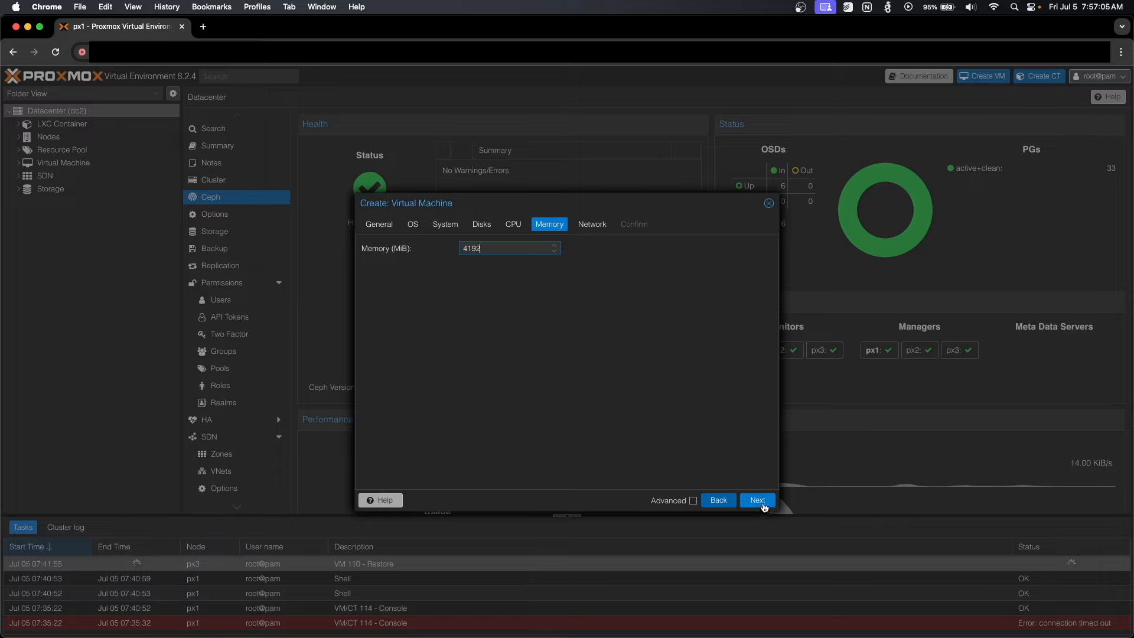
click(756, 500)
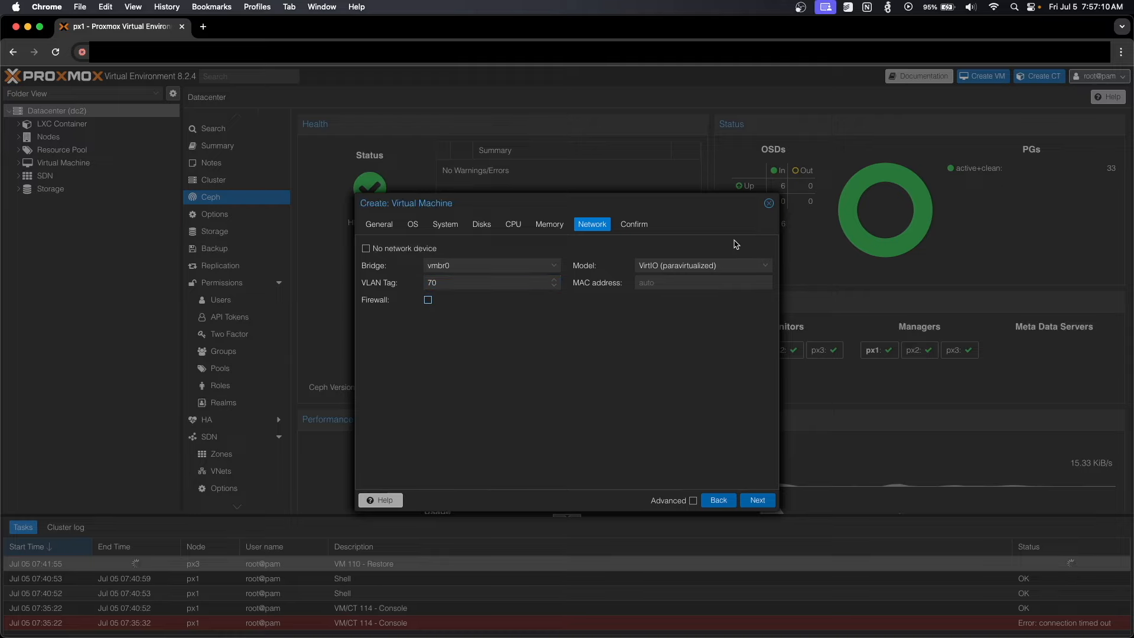
click(756, 500)
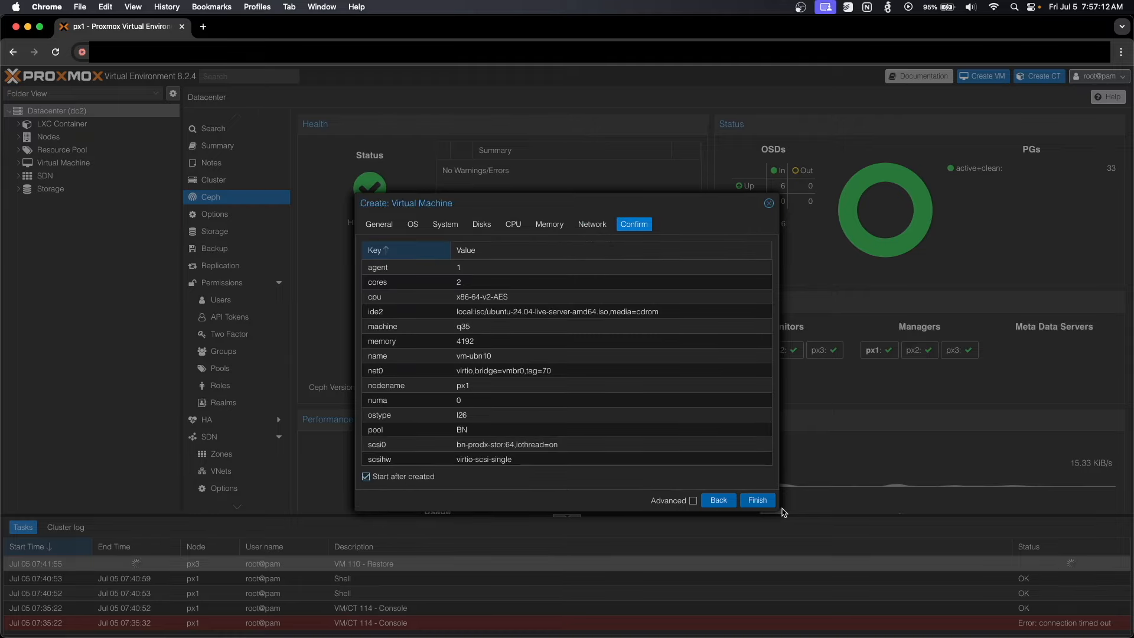
- Finish and start vm-ubn10, then begin a second VM named vm-ubn11 in pool BN
click(755, 499)
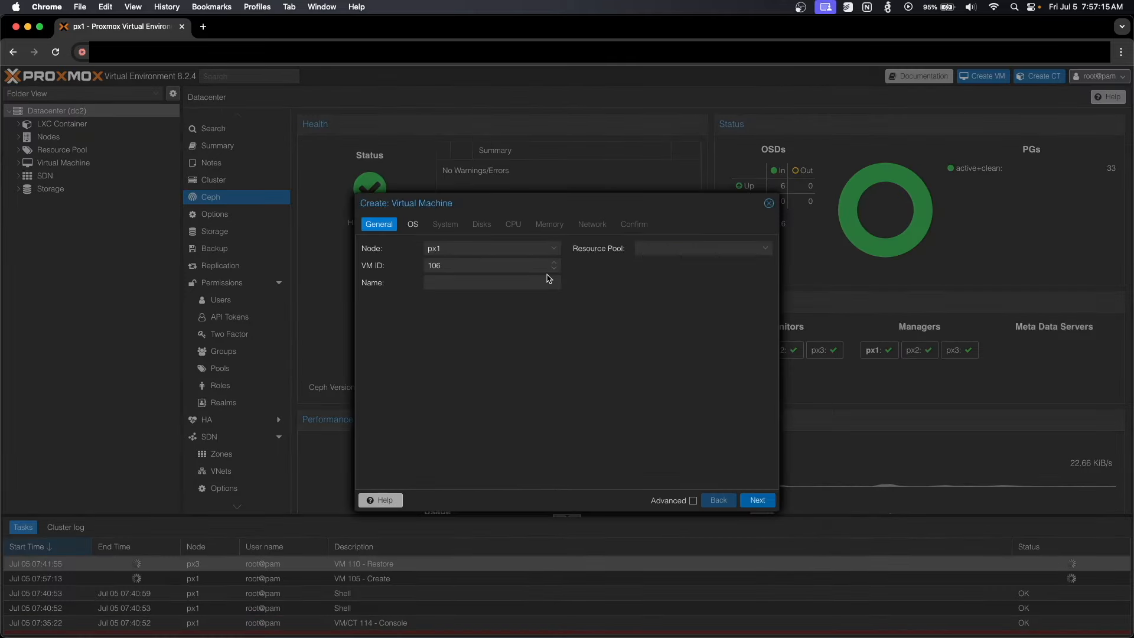
text(vm)
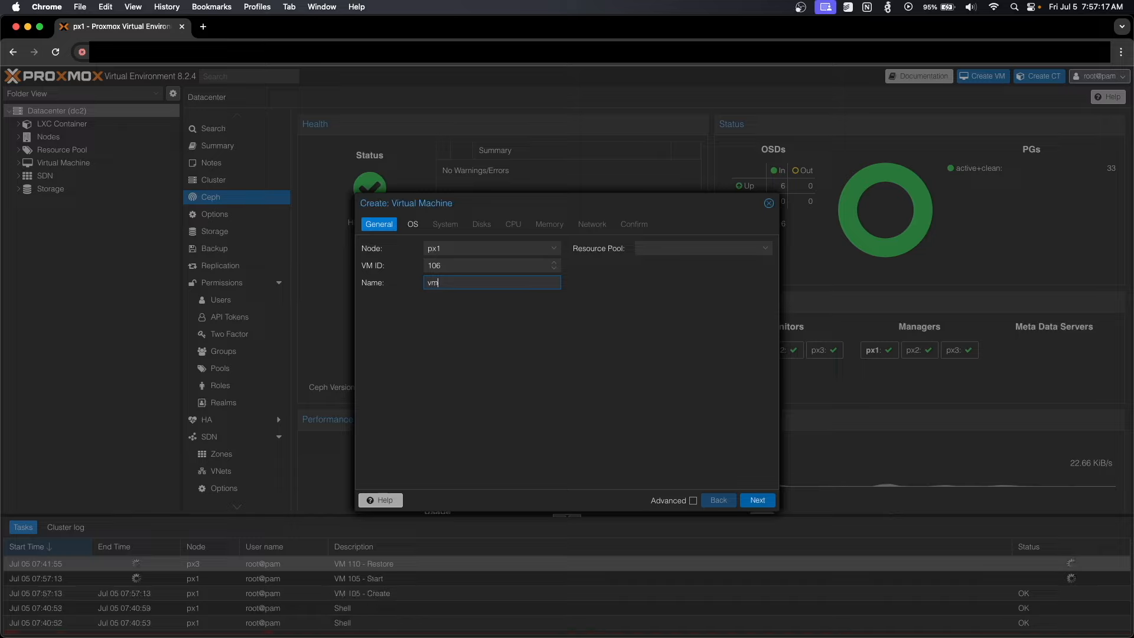
text(-ubn11)
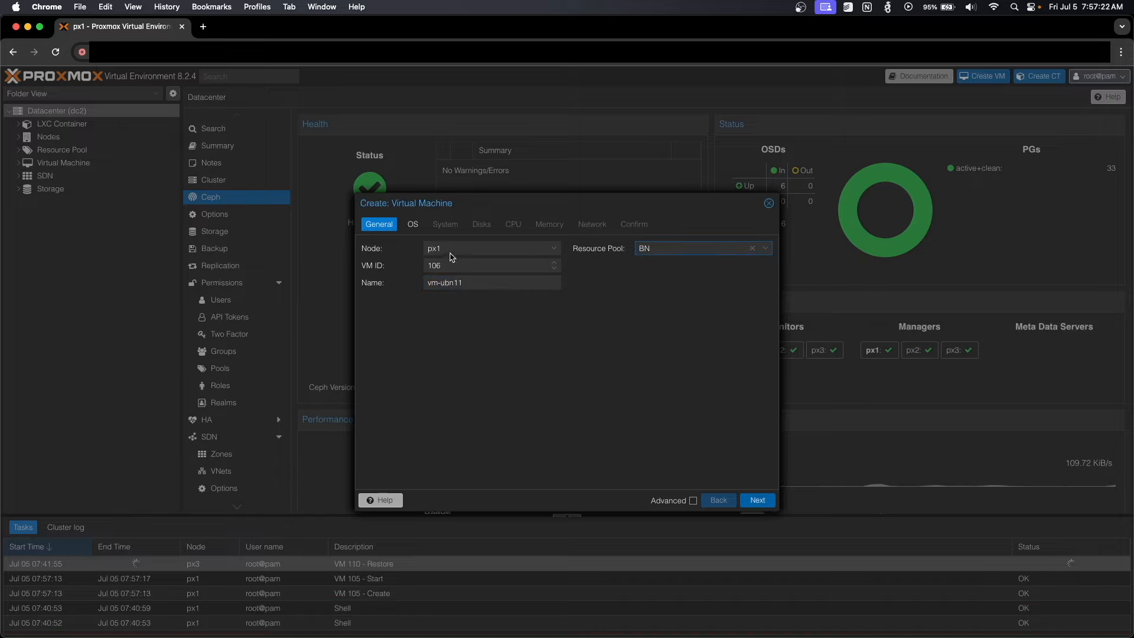
click(492, 248)
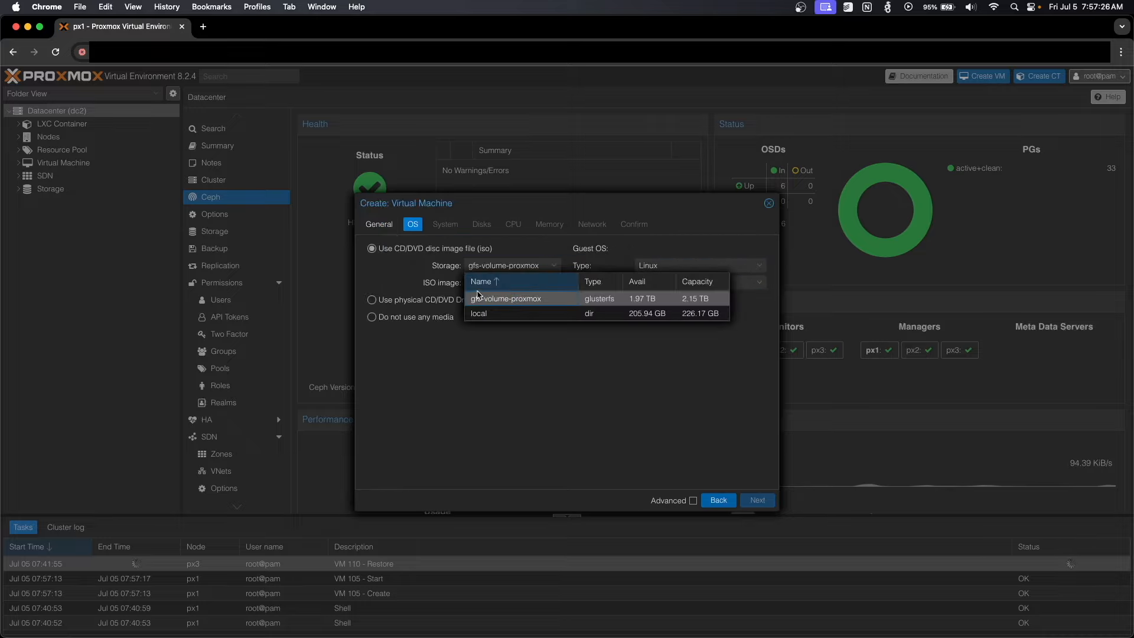
- Give vm-ubn11 the ISO storage, q35 machine type, default disk and VLAN tag, reaching the summary
click(479, 313)
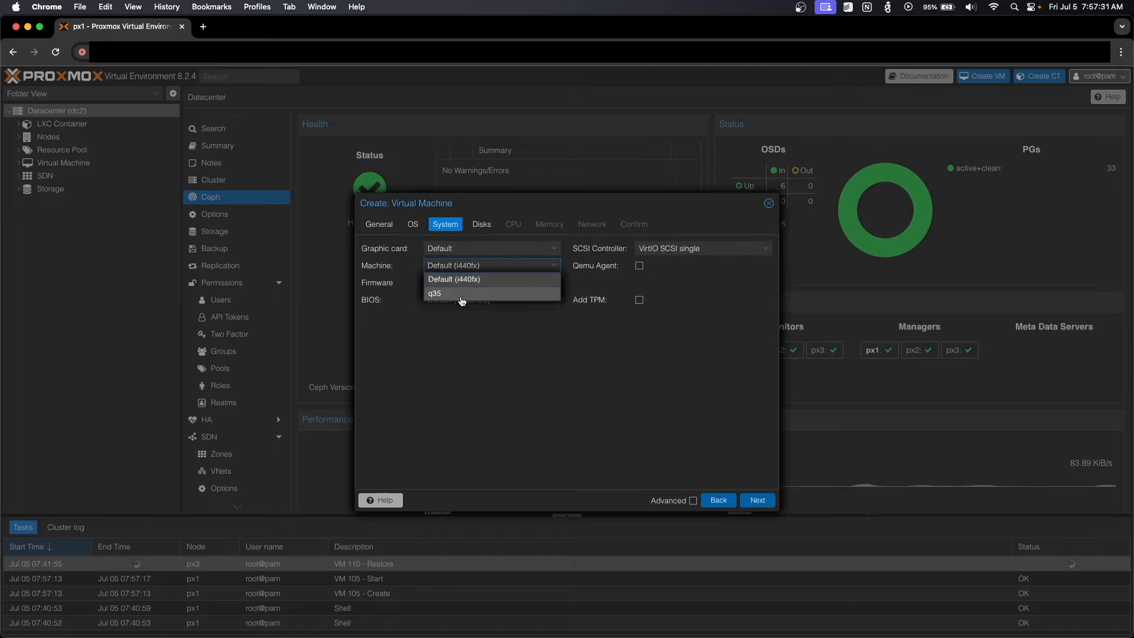
click(481, 223)
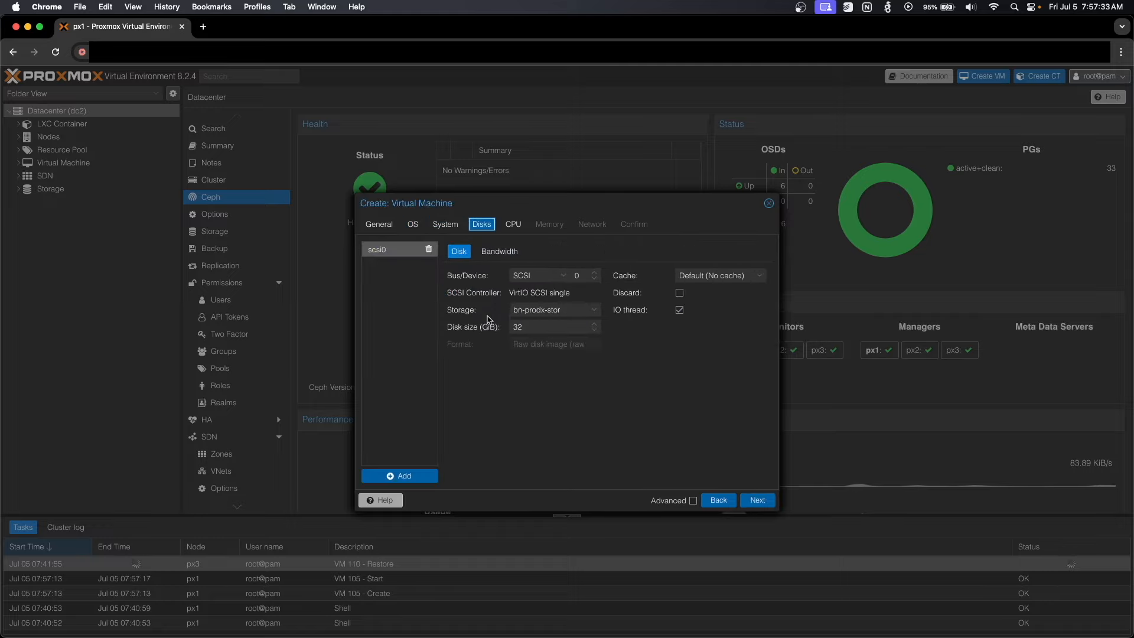
click(513, 224)
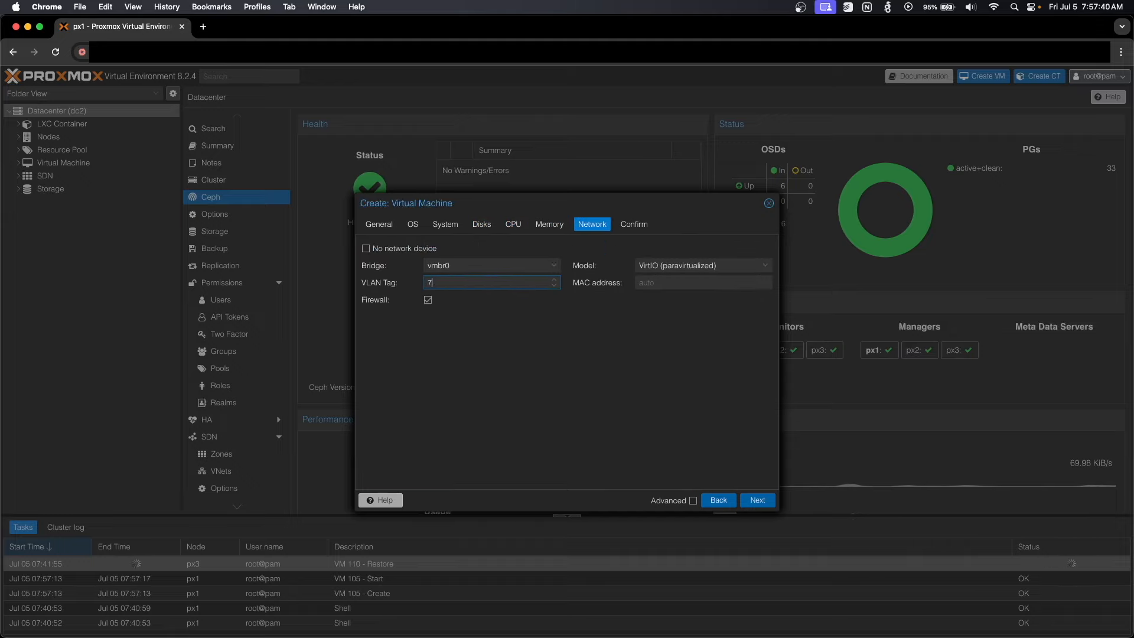
click(767, 203)
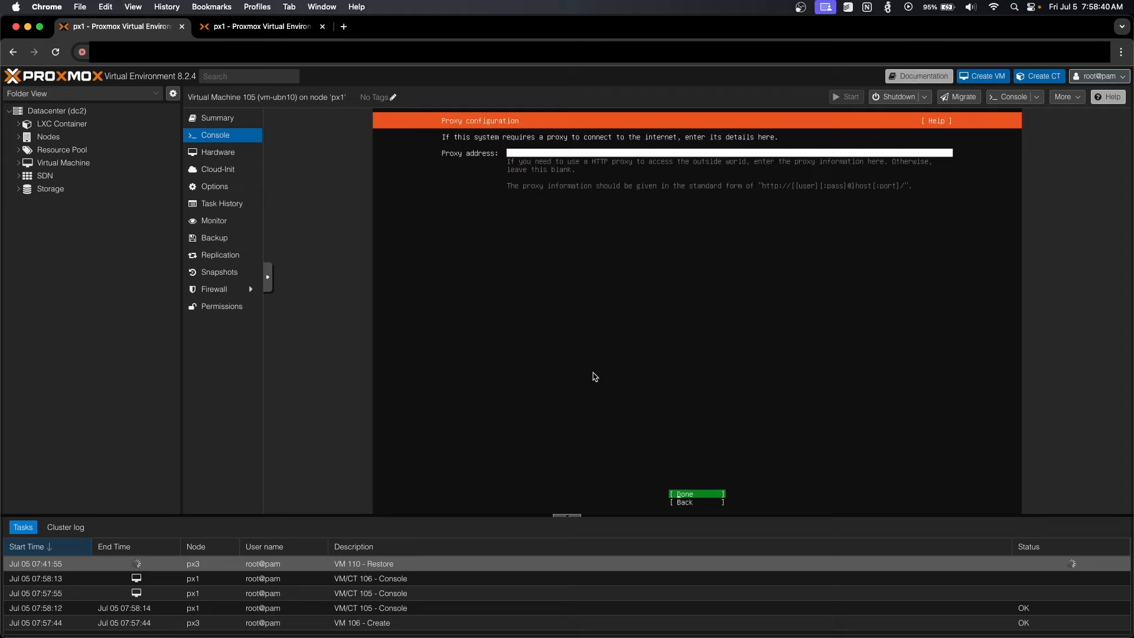
- Accept the empty proxy and confirm wiping the disk so Ubuntu installs on VM 105
click(696, 493)
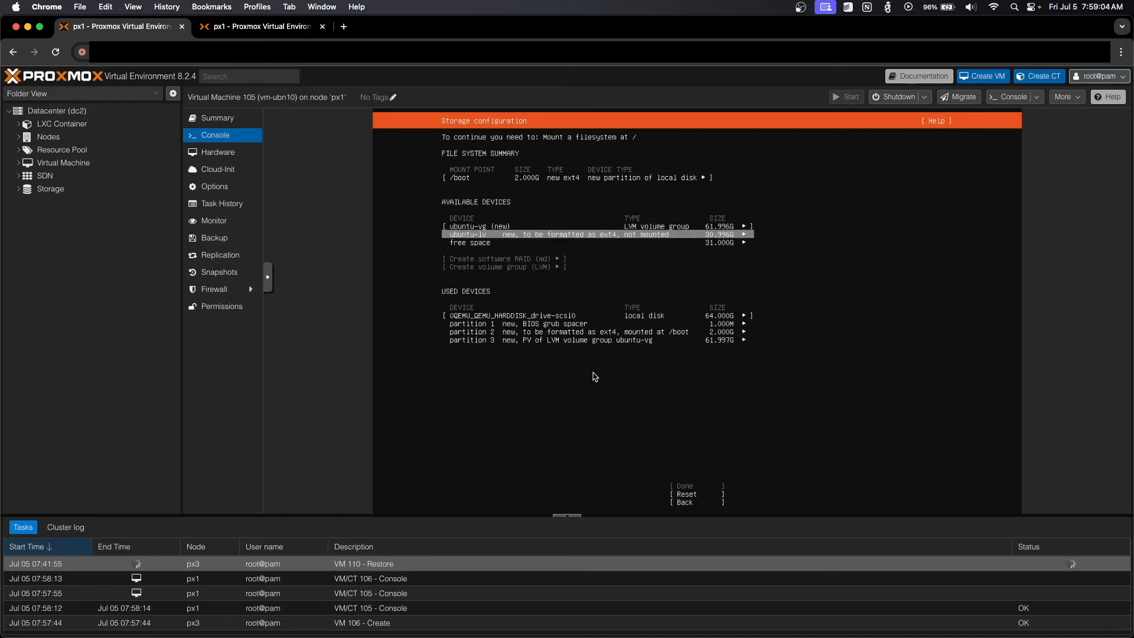
click(596, 234)
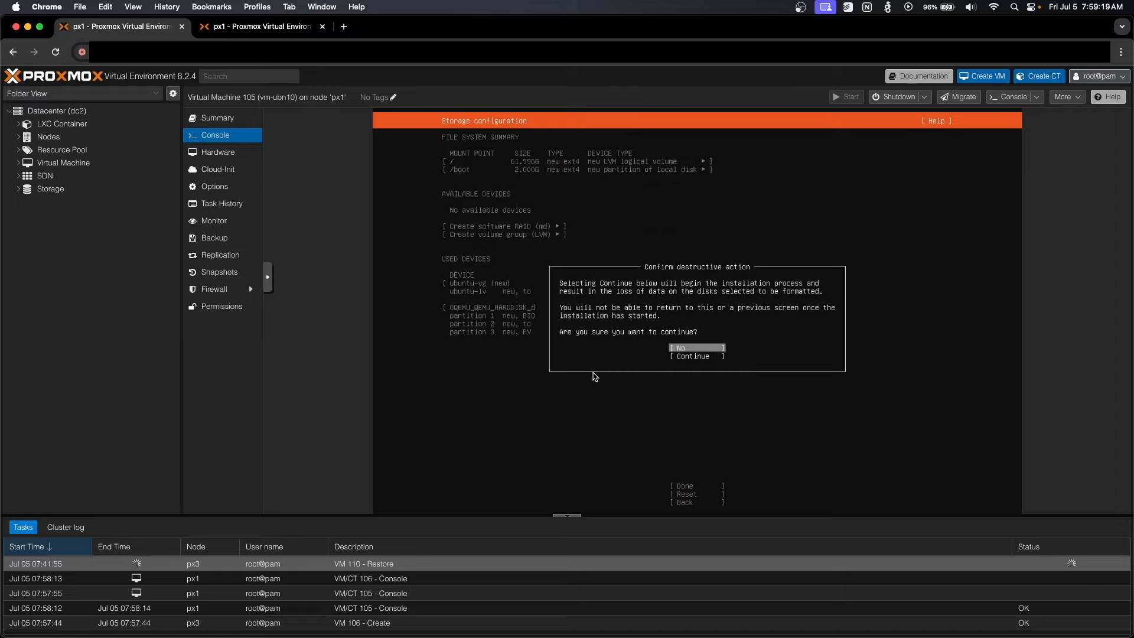
click(693, 356)
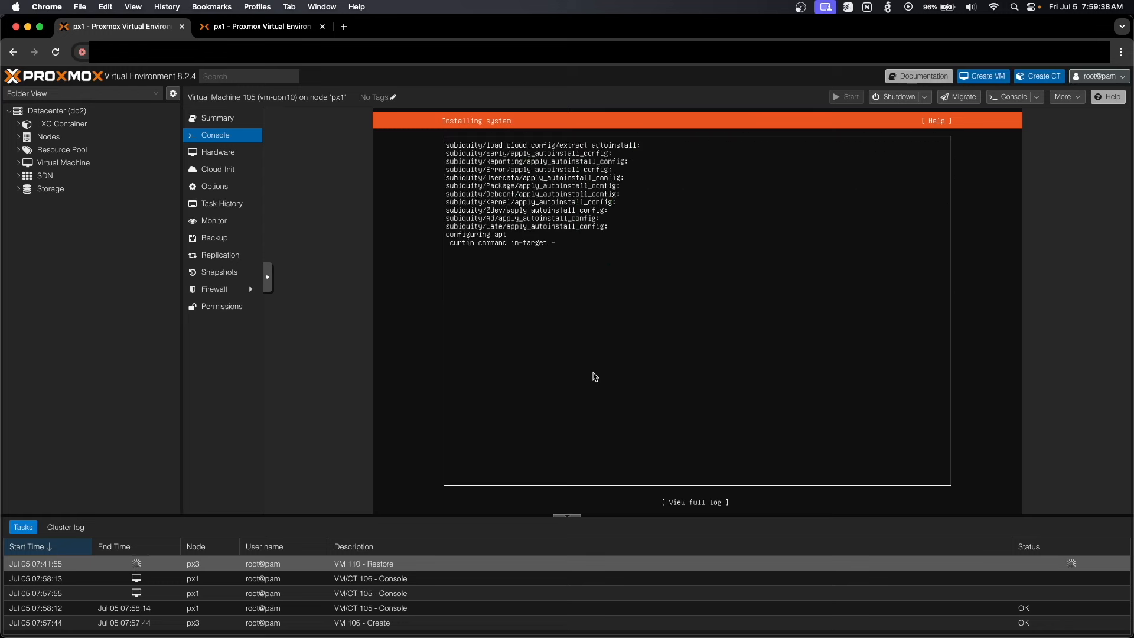
click(260, 27)
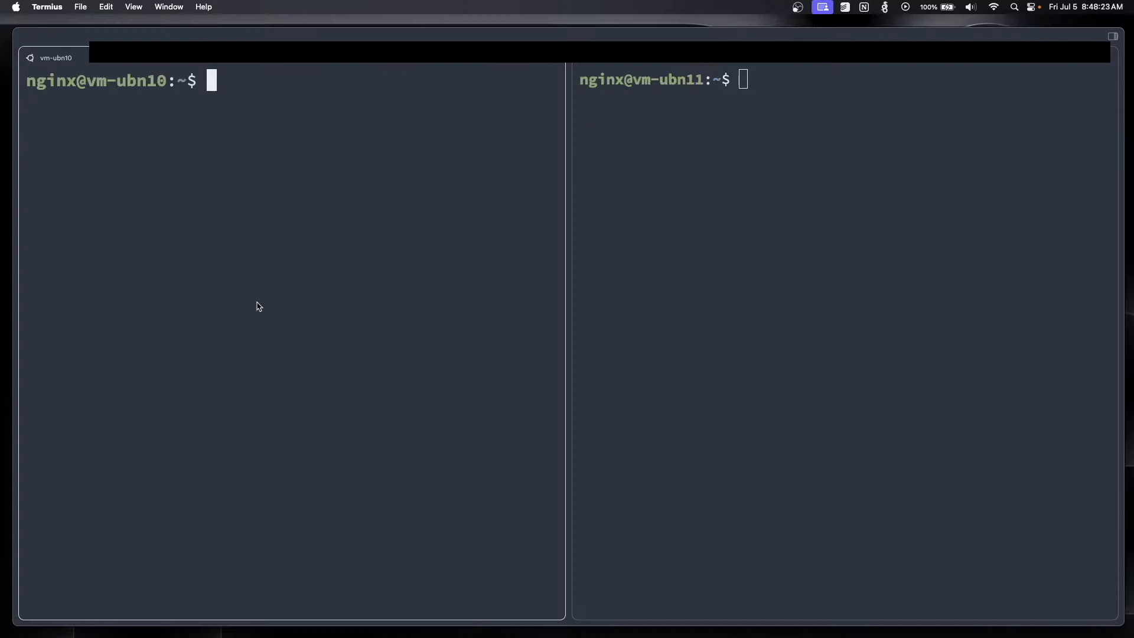
- Run sudo apt install nginx libipset13 keepalived certbot python3-certbot-nginx on both VMs
text(sudo apt update)
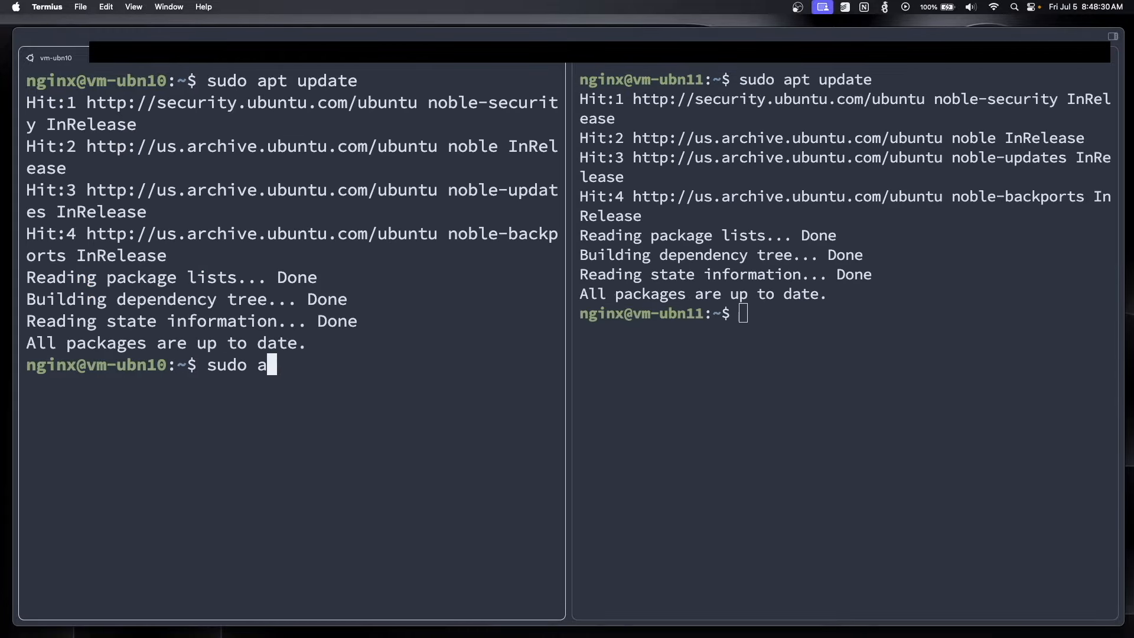
text(pt install nginx  libipset13)
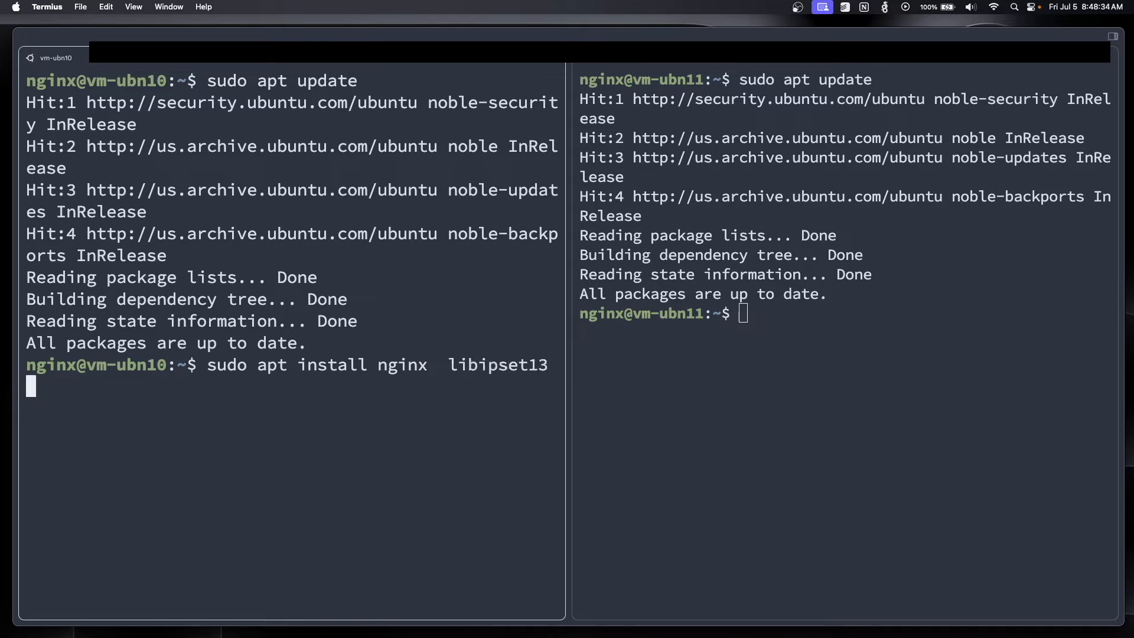
text(keepalived ce)
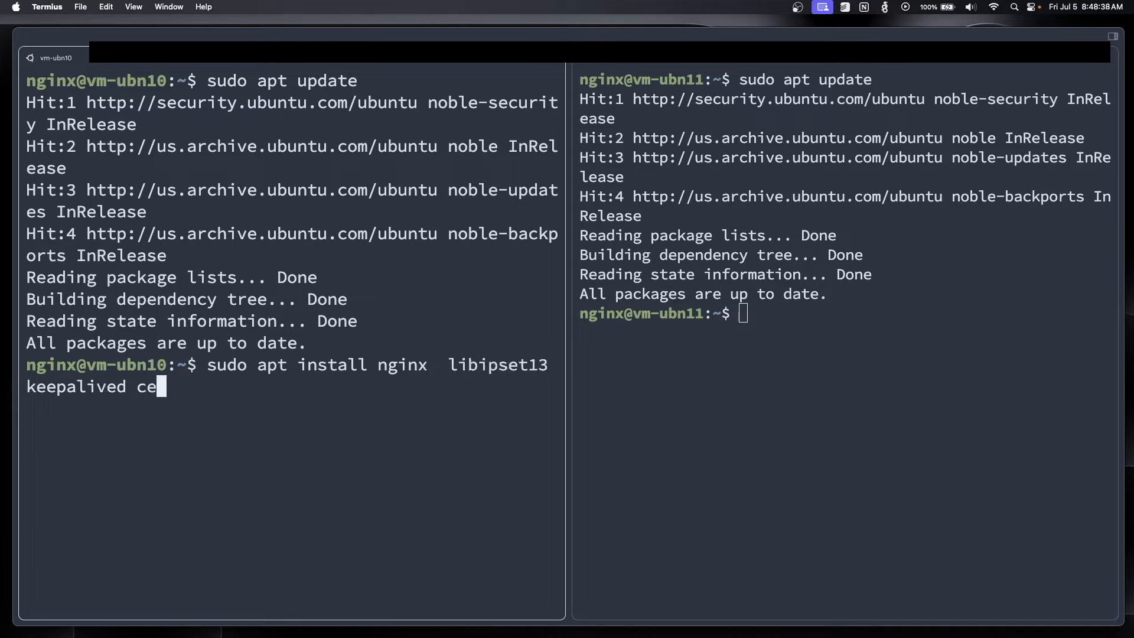
text(rtbot python3-)
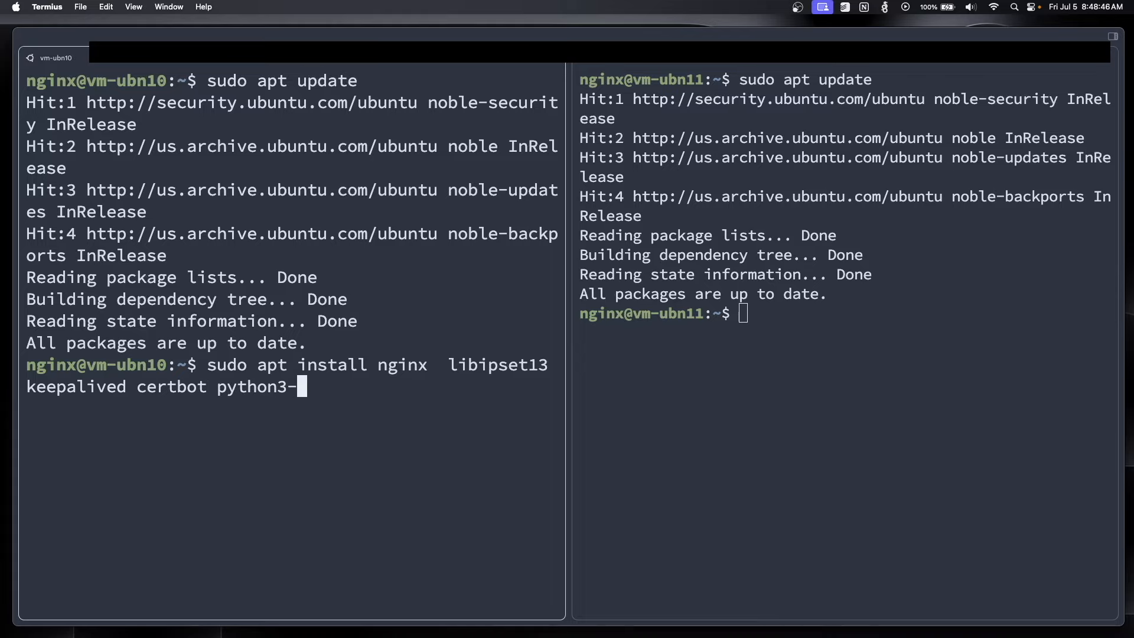
text(certbot-n)
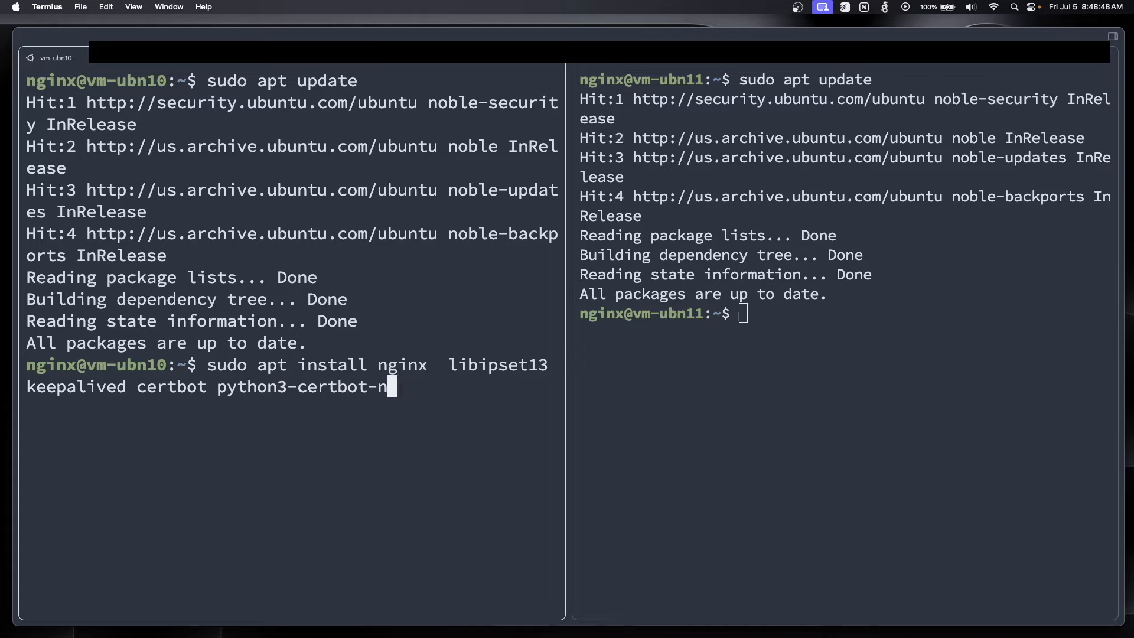
key(Return)
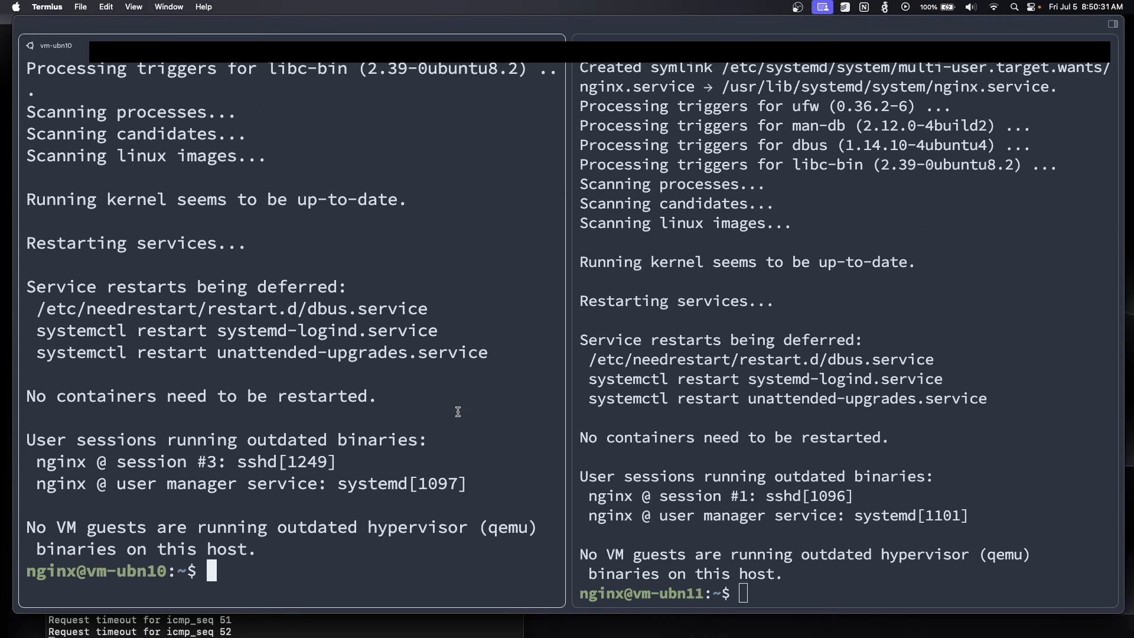
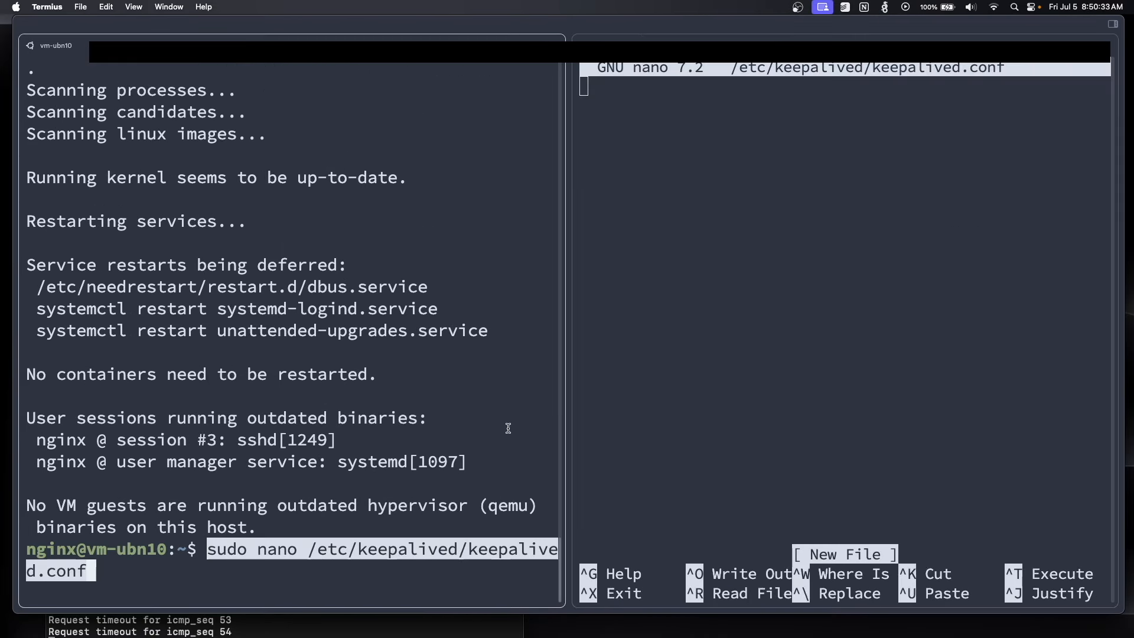
- Edit /etc/keepalived/keepalived.conf on both VMs with virtual IP 10.141.70.11/24
key(Return)
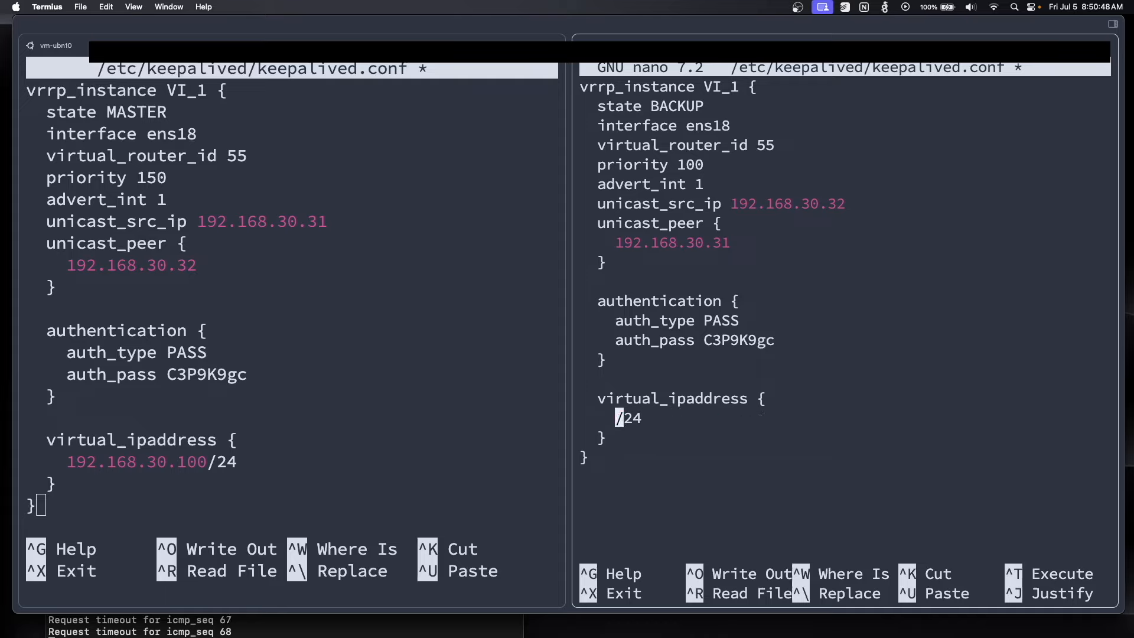
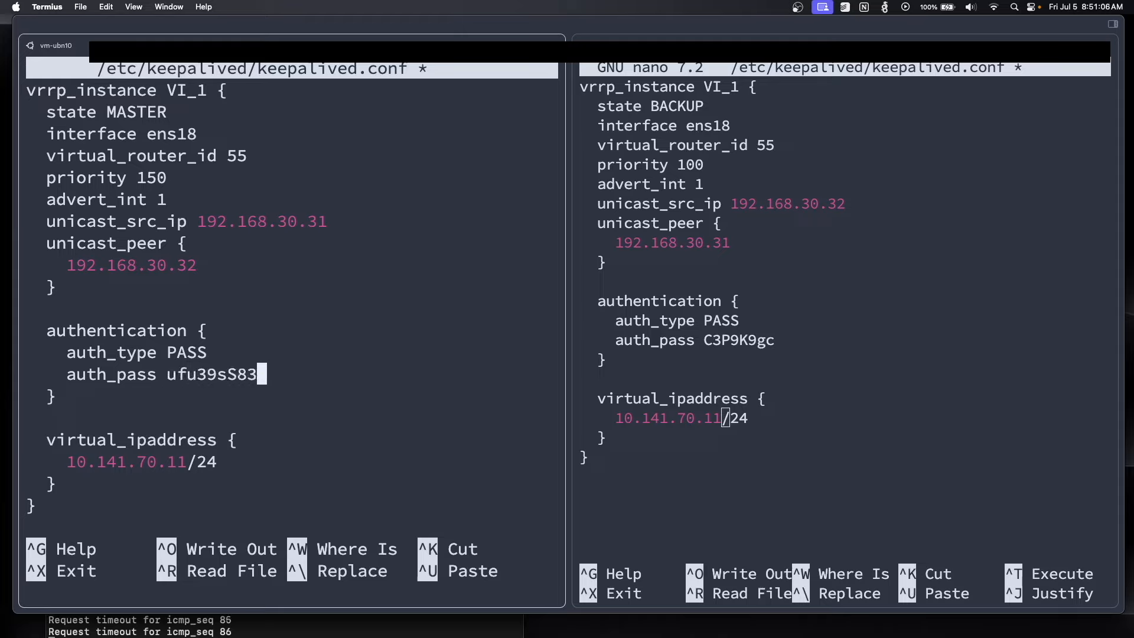
double_click(212, 375)
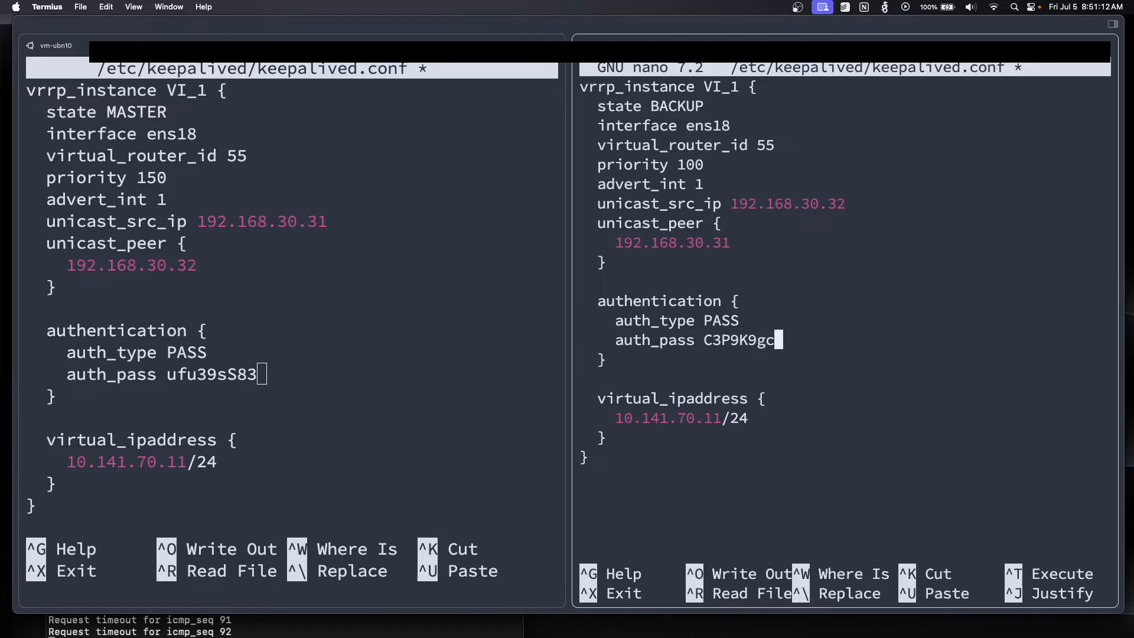
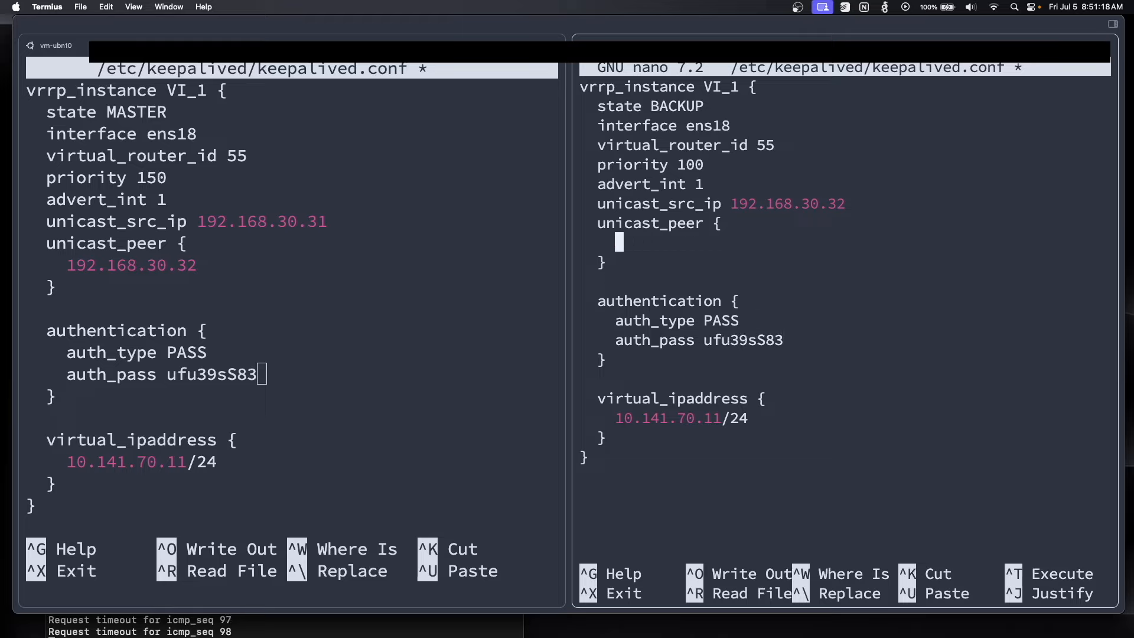
- Set unicast source and peer addresses 10.141.70.9 and 10.141.70.10 on each node
text(10.141.70.9)
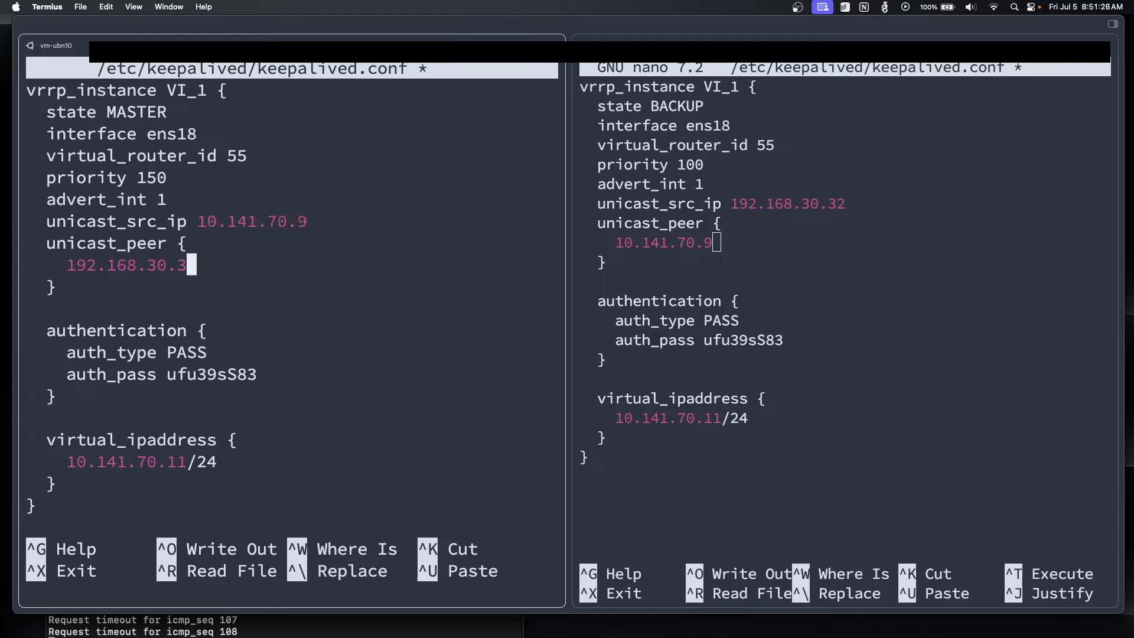
text(10.141.70.)
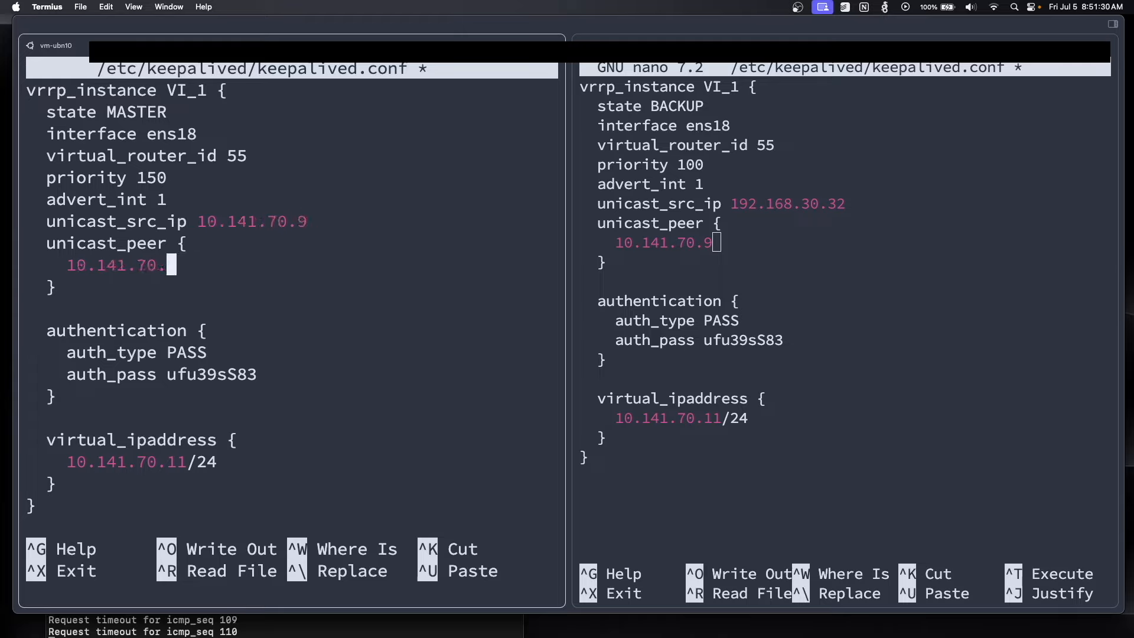
text(10)
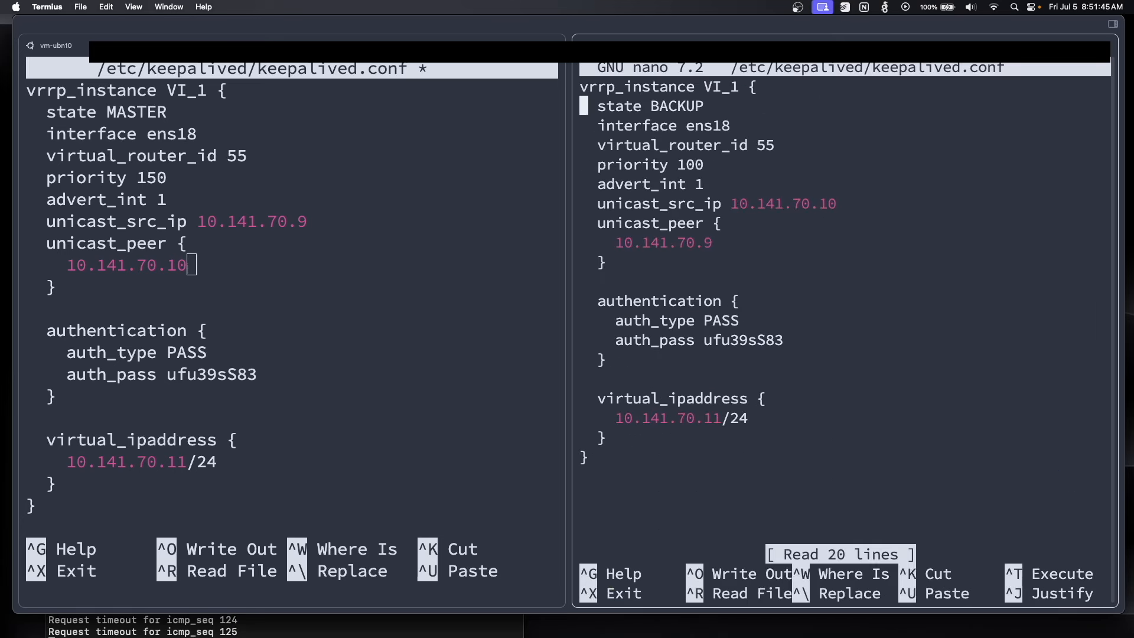
- Set interface enp6s18 in both configs, save keepalived.conf and exit nano
text(enp6s18)
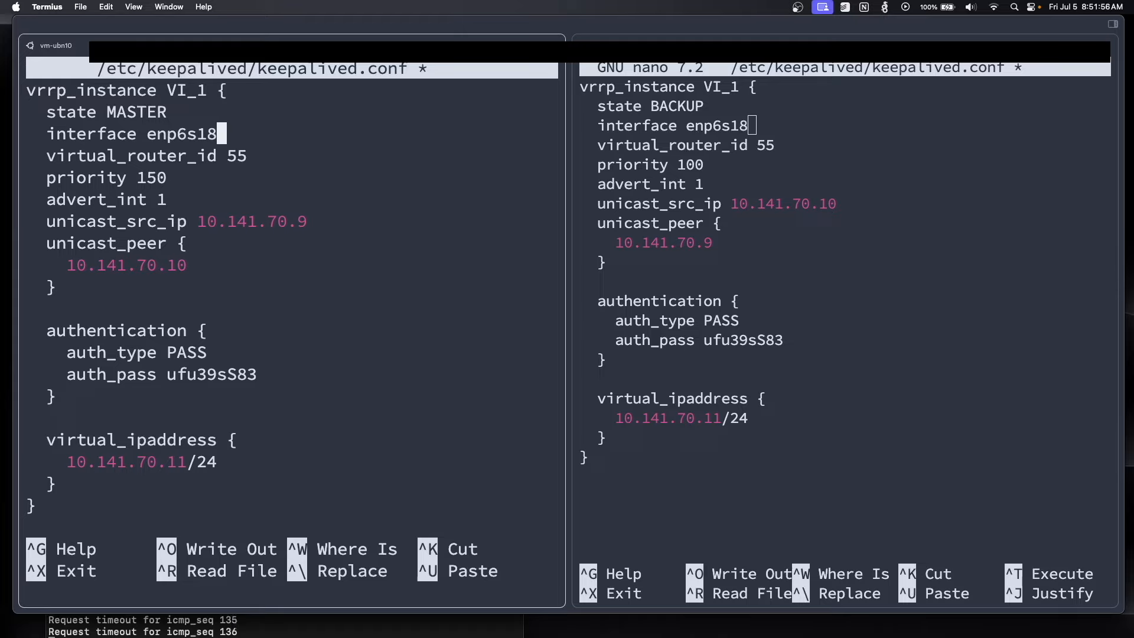
double_click(152, 177)
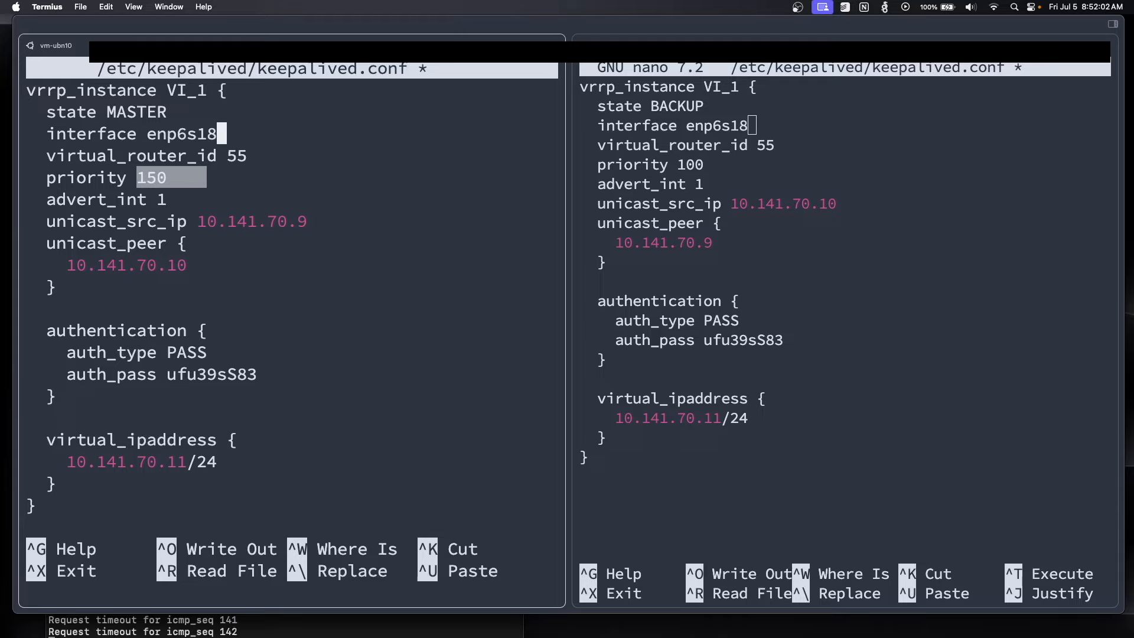
mouse_move(486, 191)
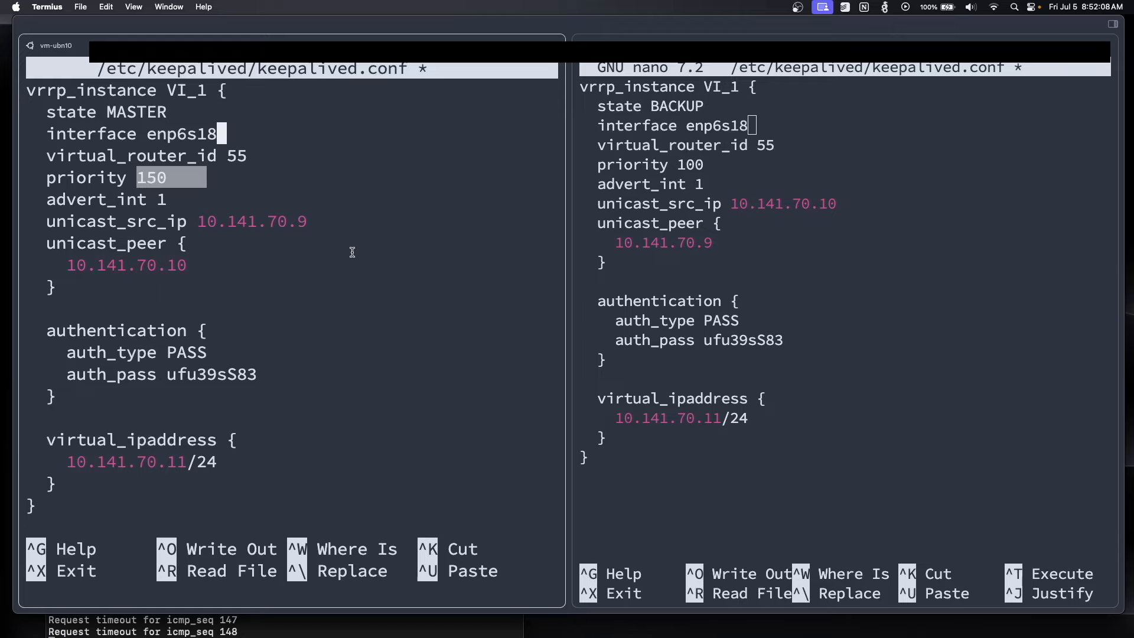
key(ctrl+x)
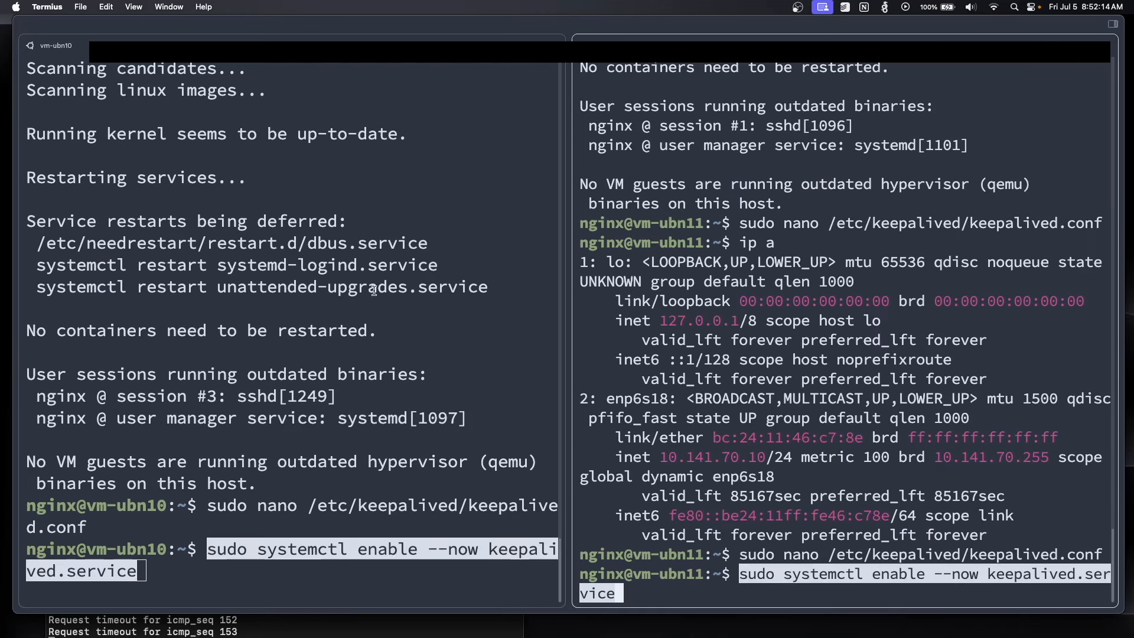
- Enable, stop and start keepalived with systemctl on both VMs
key(Return)
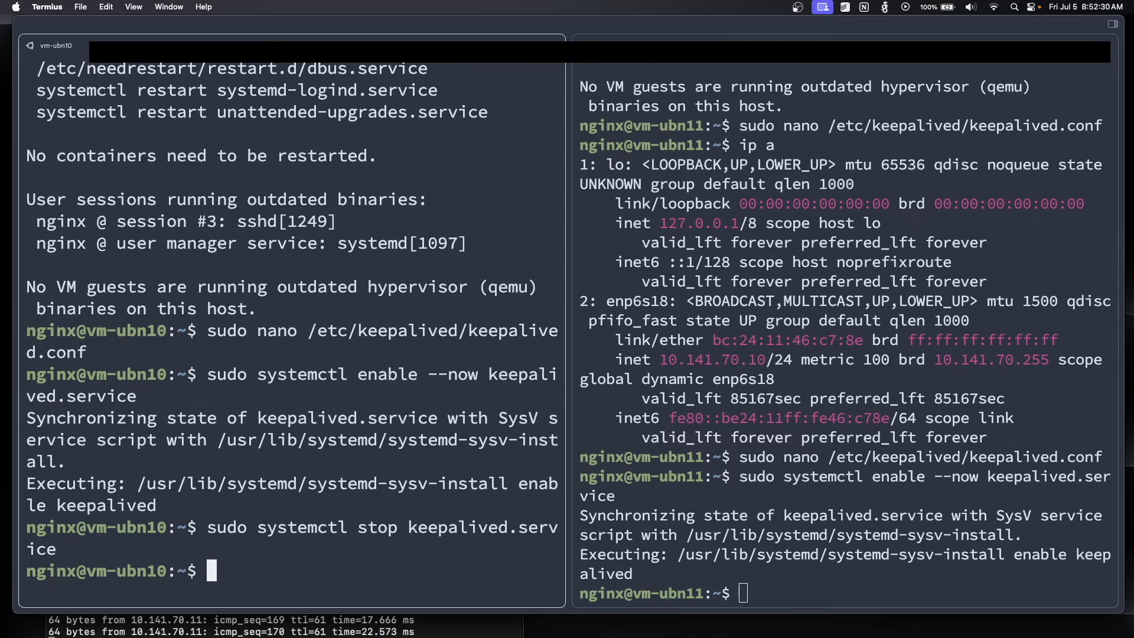
text(sudo systemctl start keepalived)
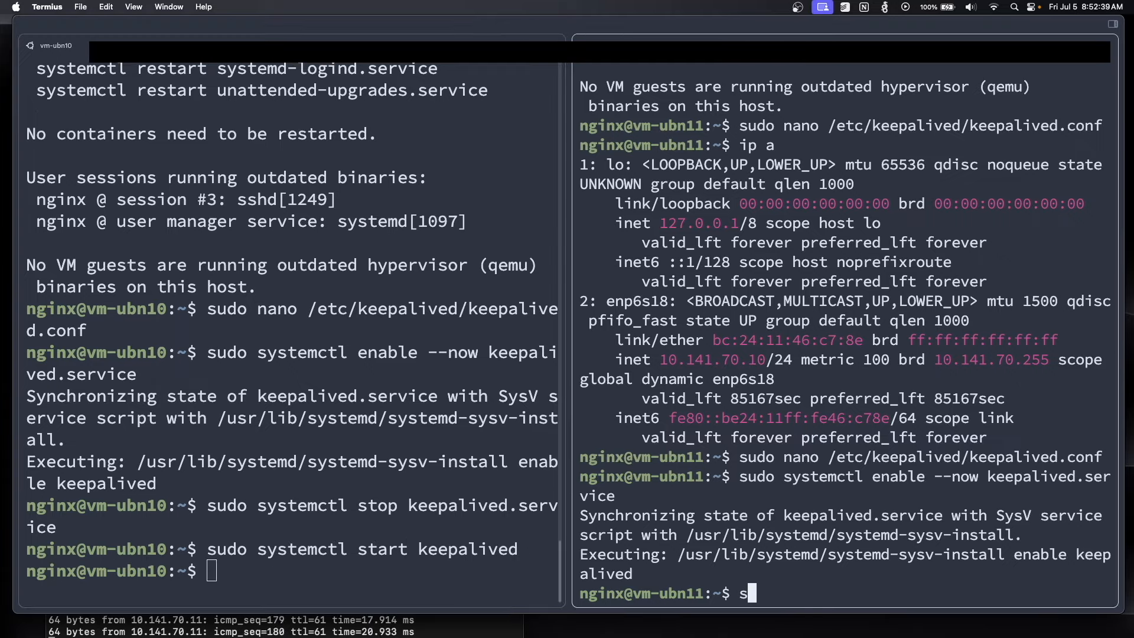
key(Return)
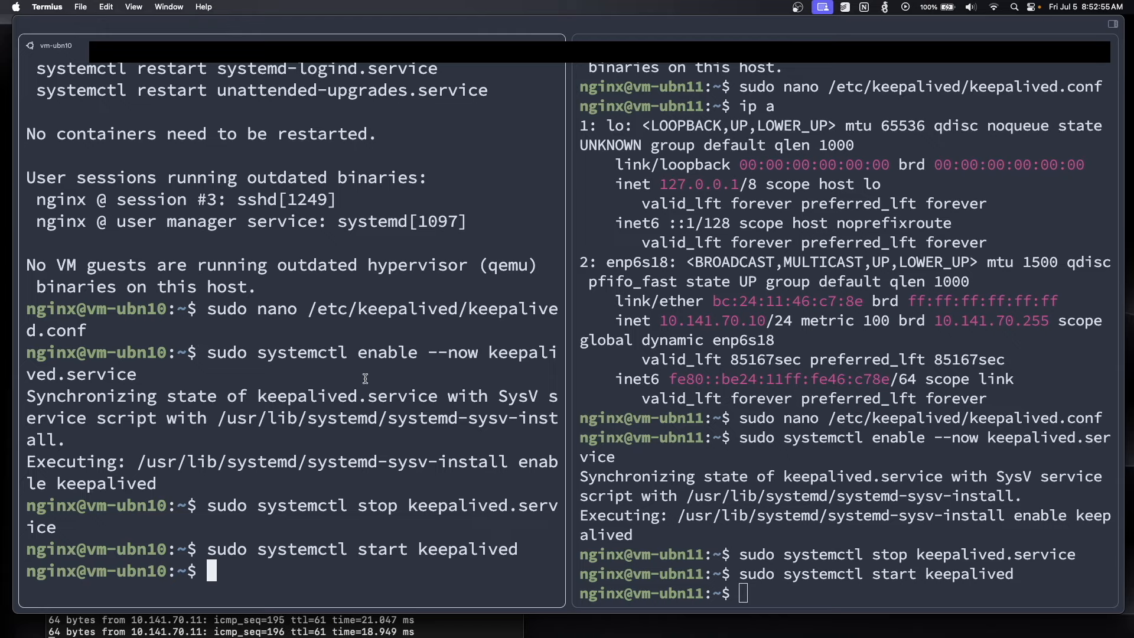
- Edit /etc/nginx/sites-enabled/default with nano on vm-ubn10
text(sudo n)
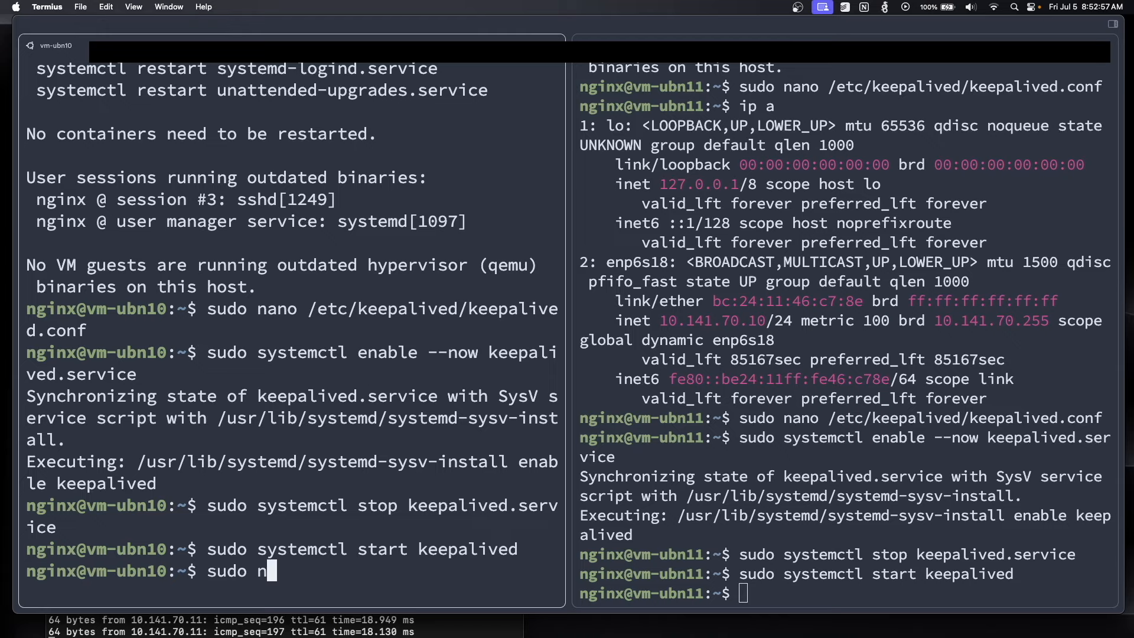
text(ano /etc/nginx/sites-)
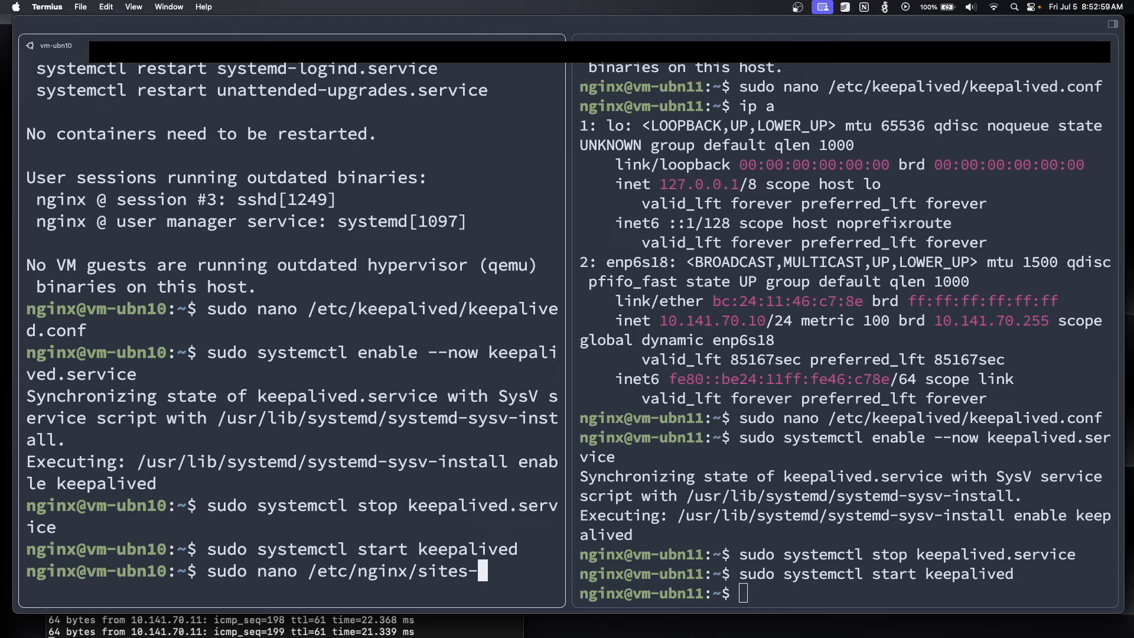
key(Return)
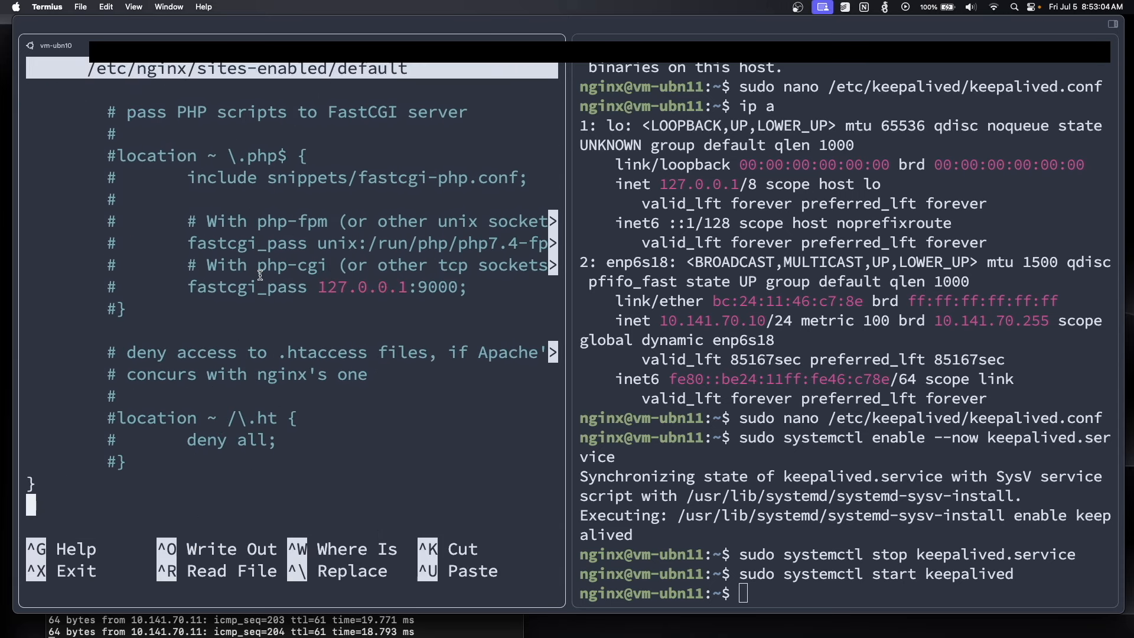
- Scroll through the default nginx site file and exit back to the shell
scroll(up, 3)
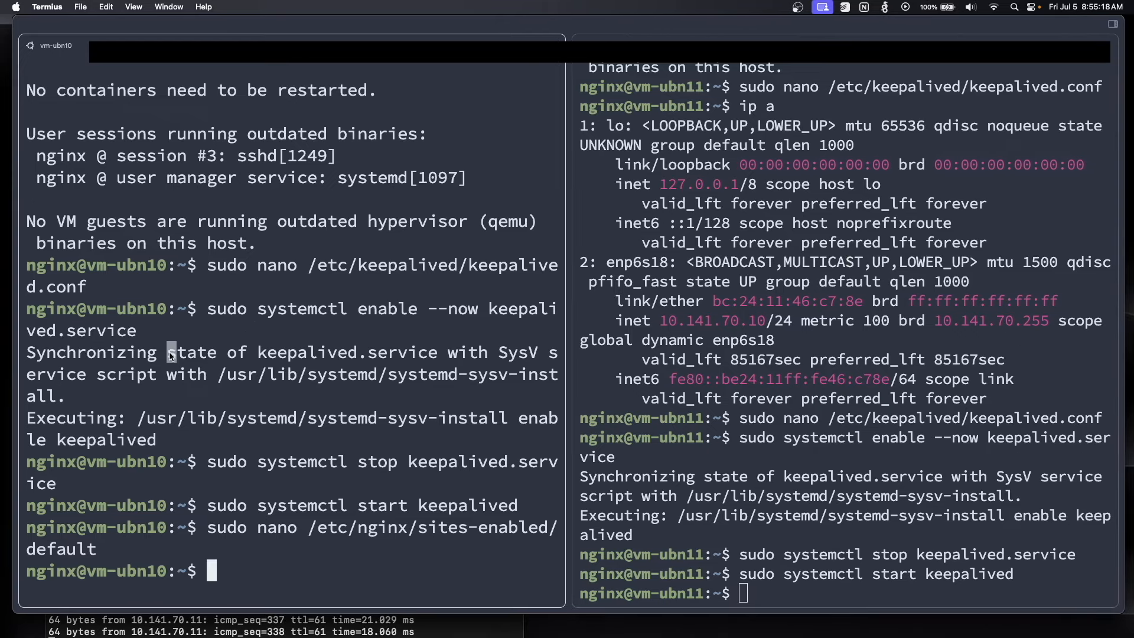
- Install qemu-guest-agent on both VMs and run systemctl enable --now qemu-guest-agent on vm-ubn10
text(sudo apt)
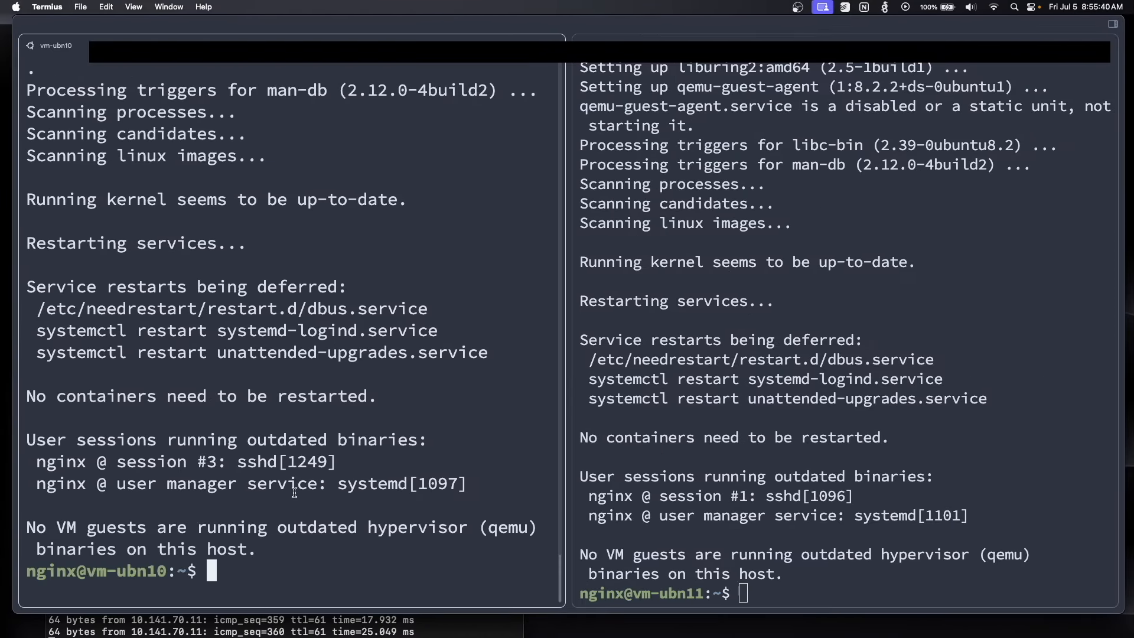
text(sudo systemctl ena)
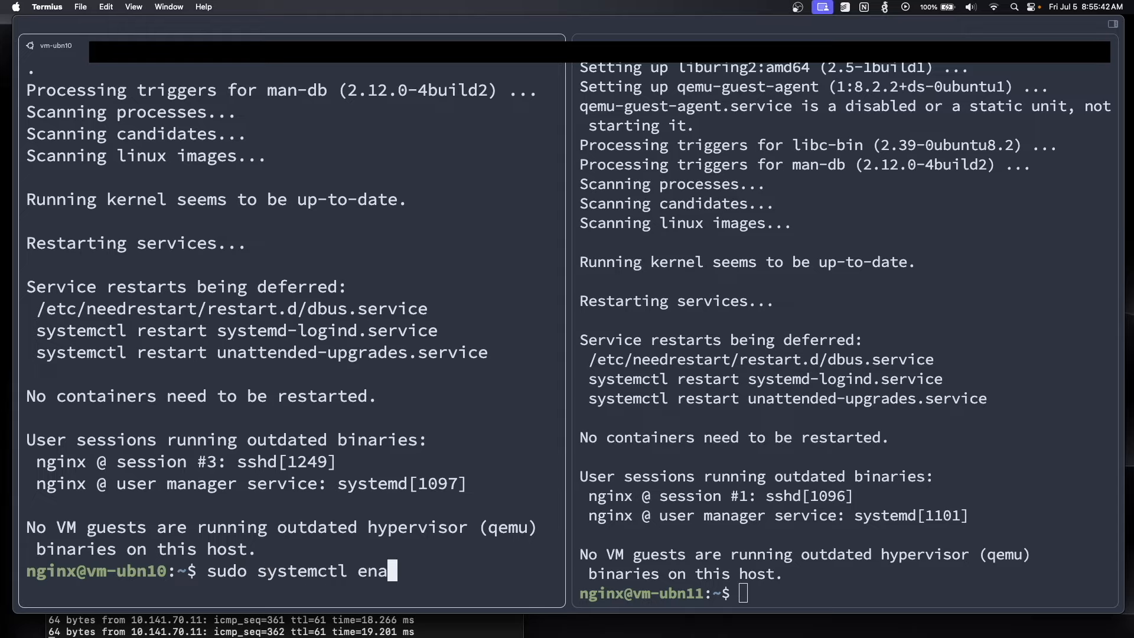
text(ble --now qemu-guest)
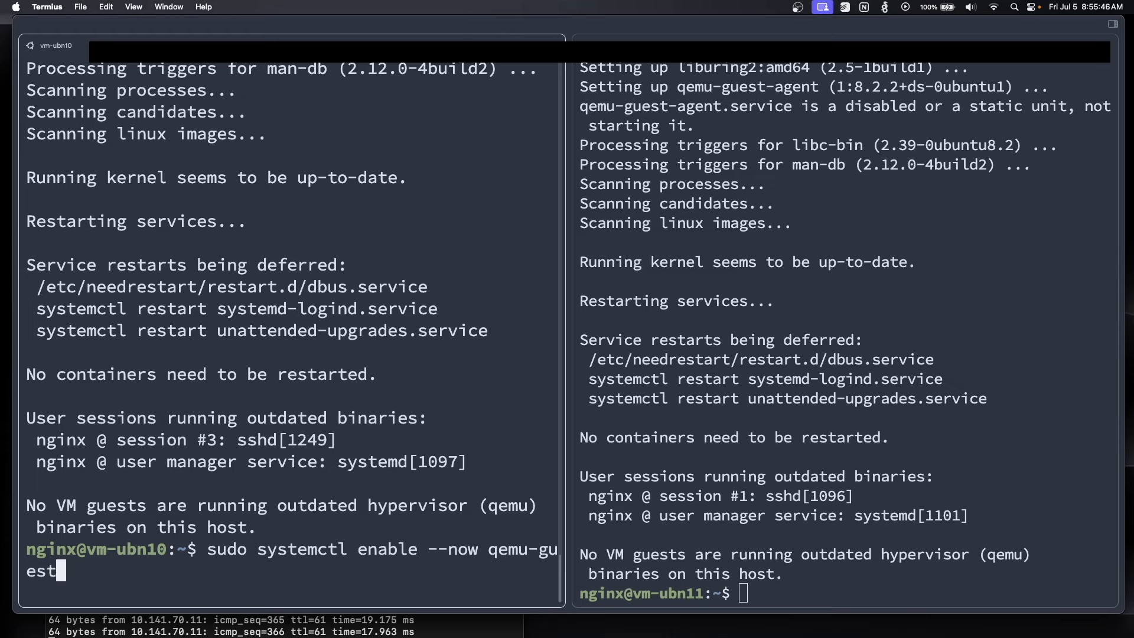
text(-agent)
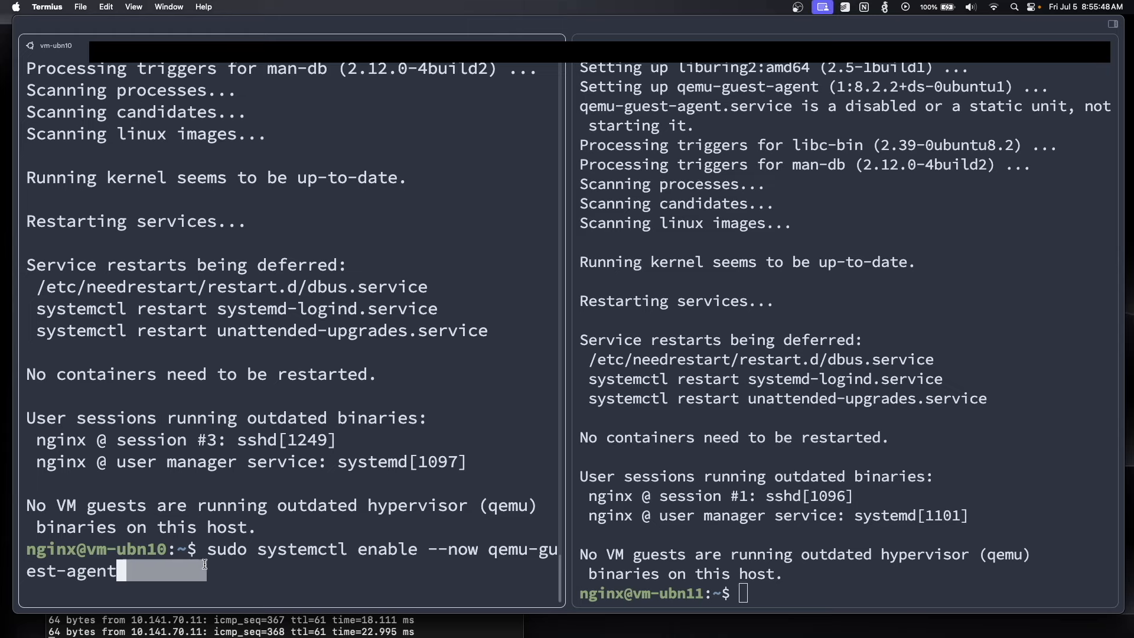
key(Return)
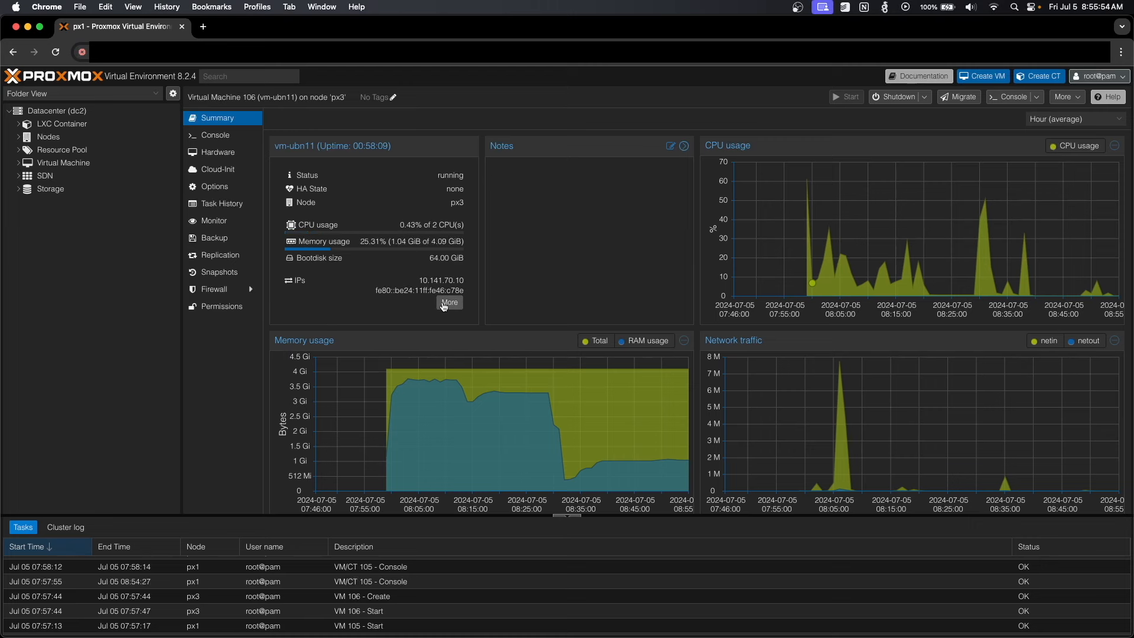
scroll(down, 3)
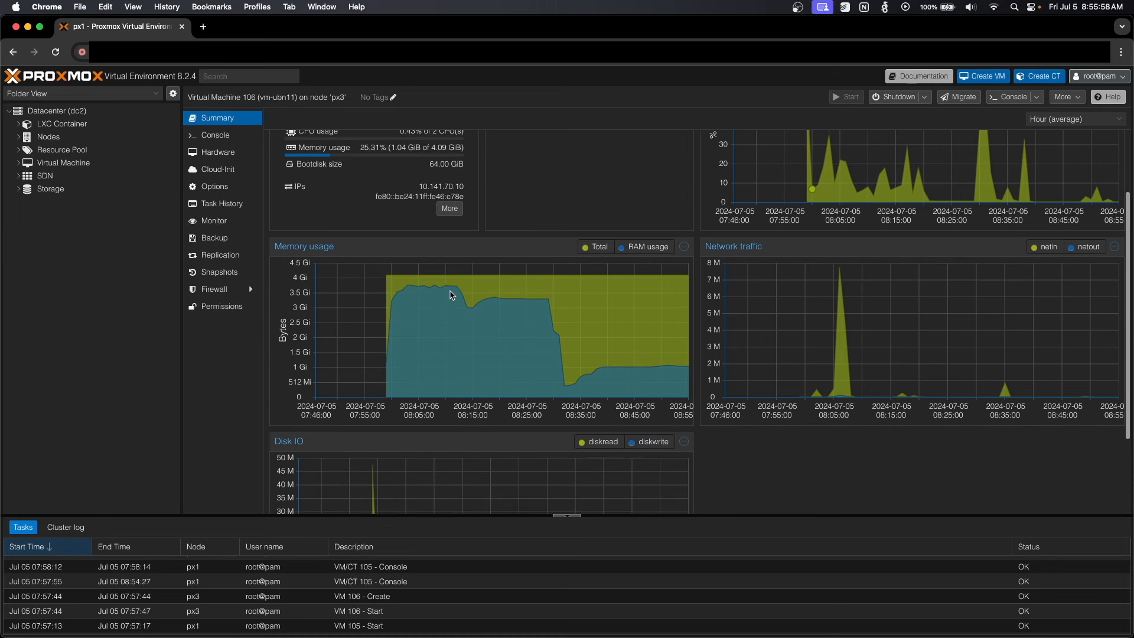
scroll(up, 3)
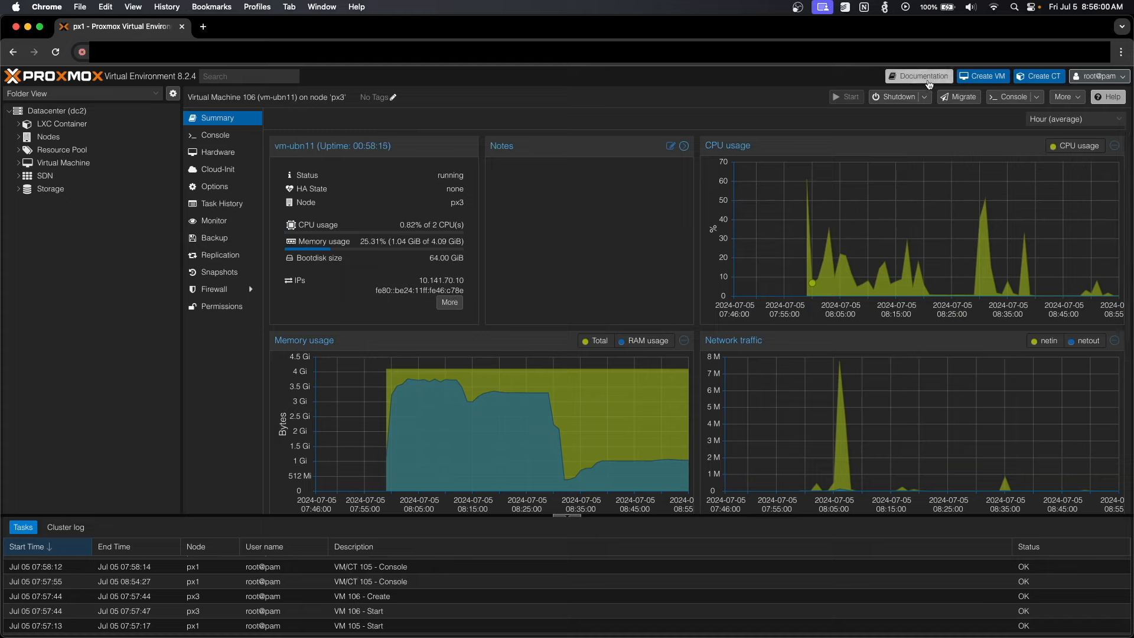
click(923, 95)
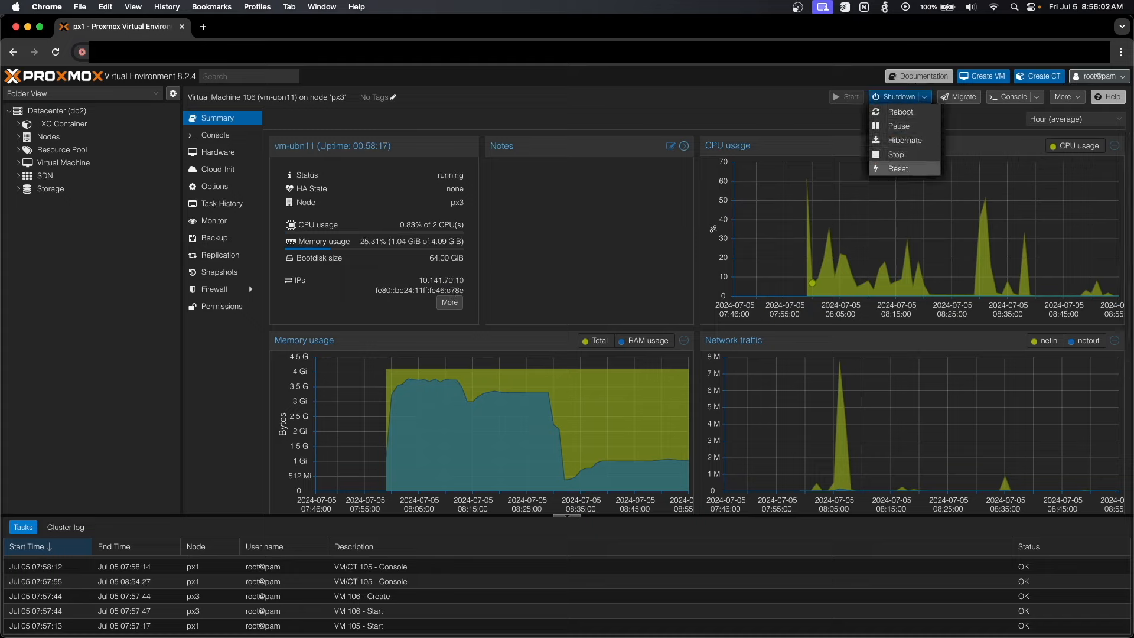
click(547, 269)
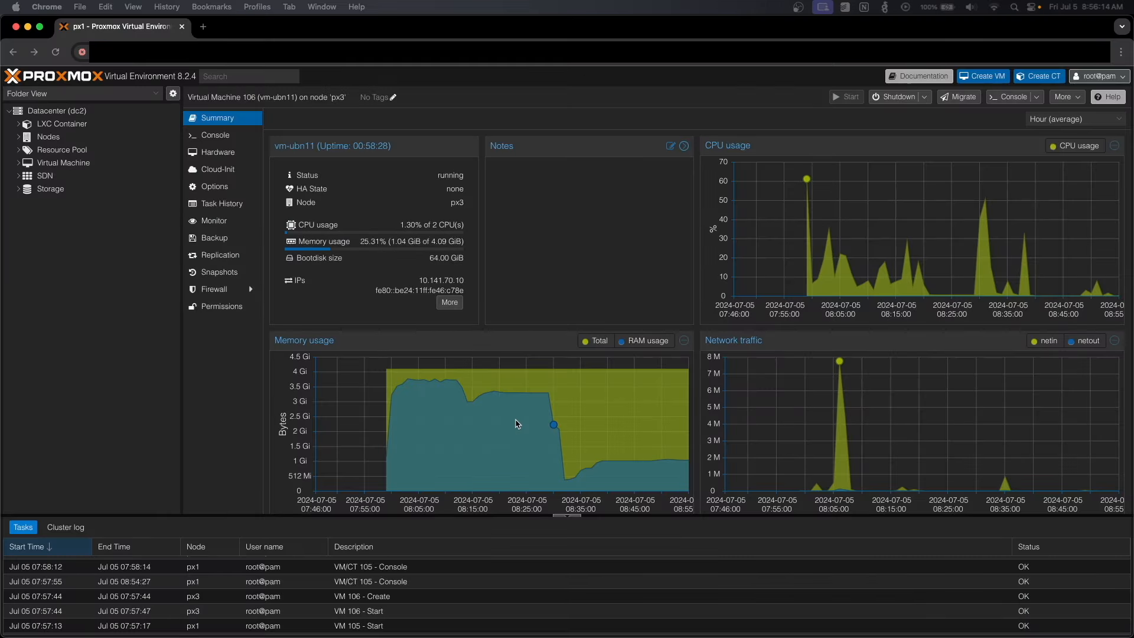
mouse_move(357, 266)
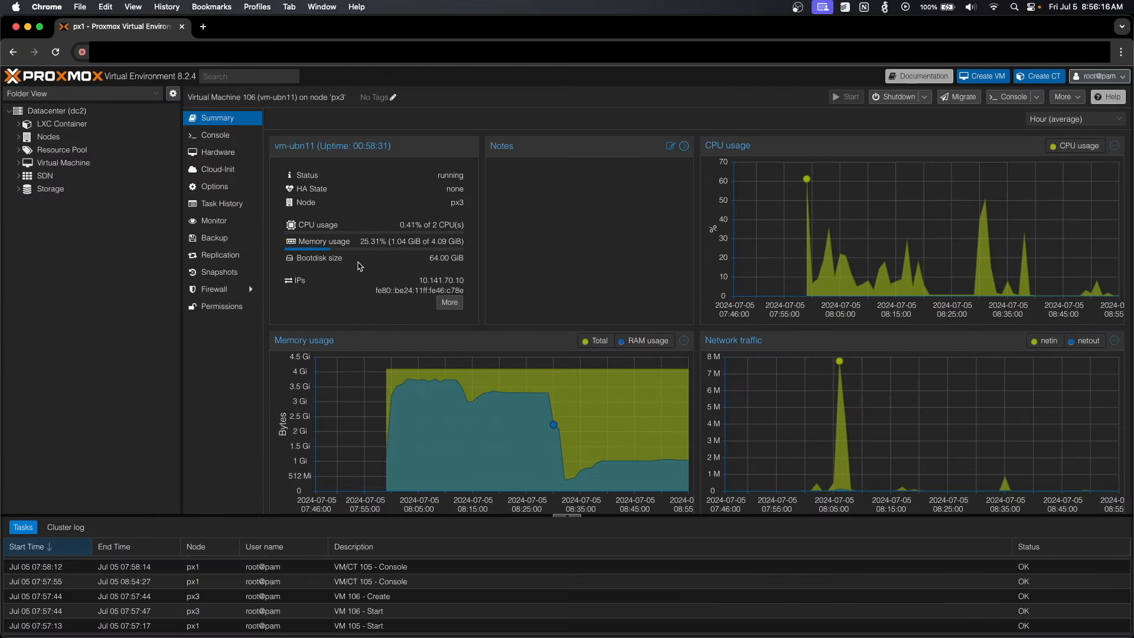
mouse_move(437, 271)
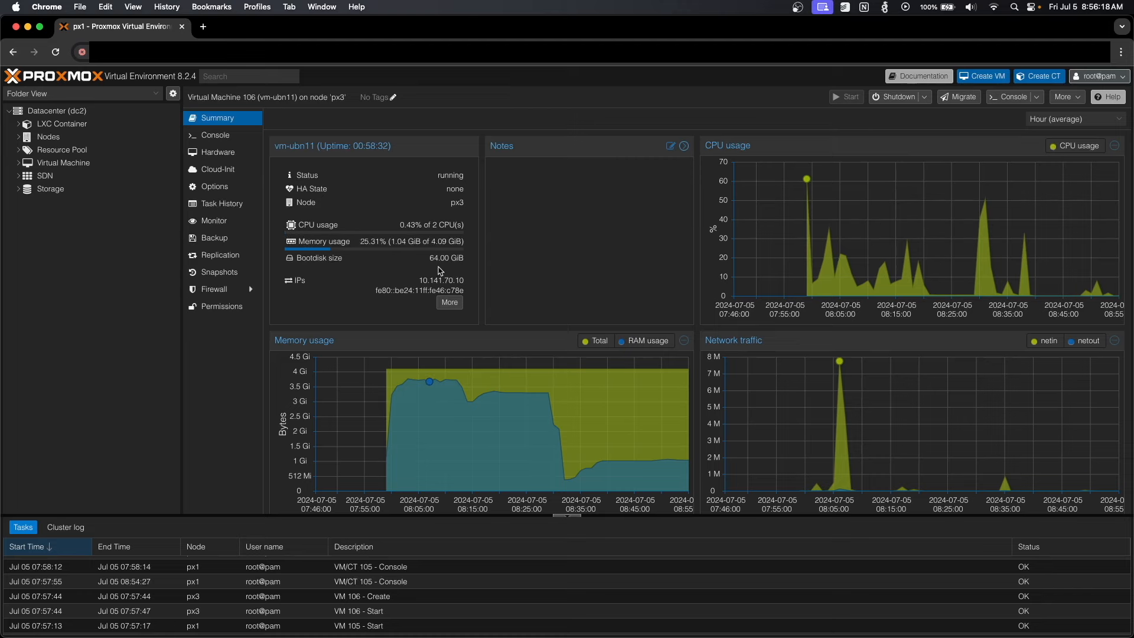